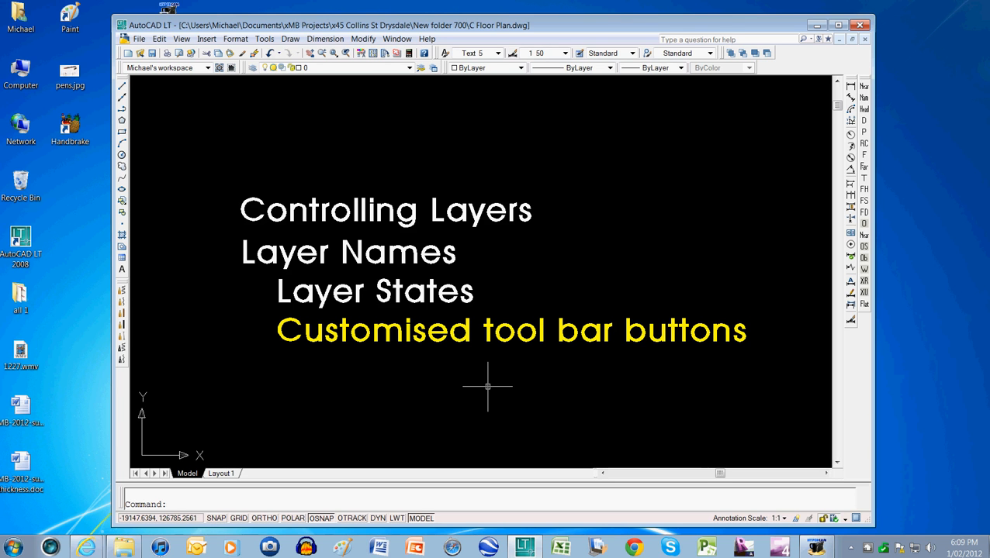
mouse_move(563, 335)
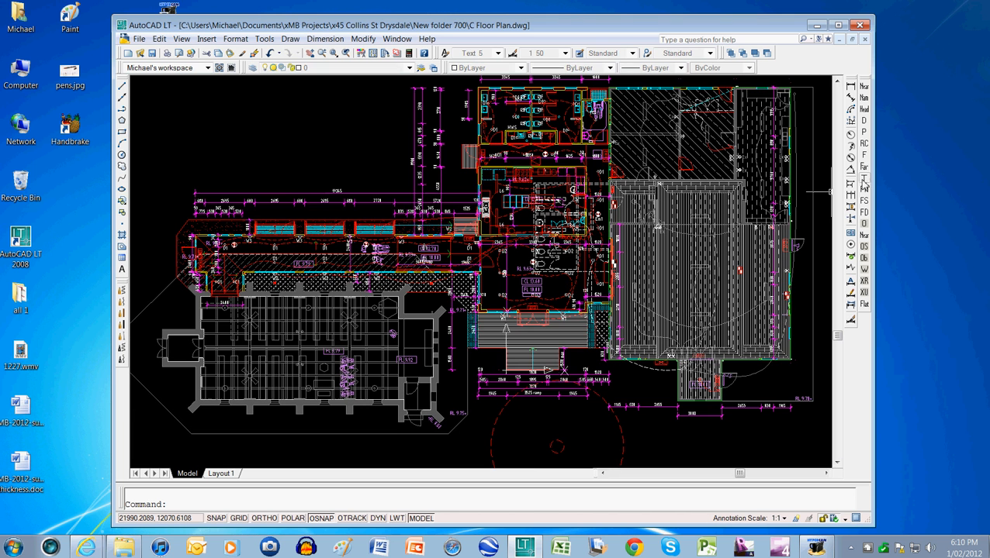
mouse_move(865, 193)
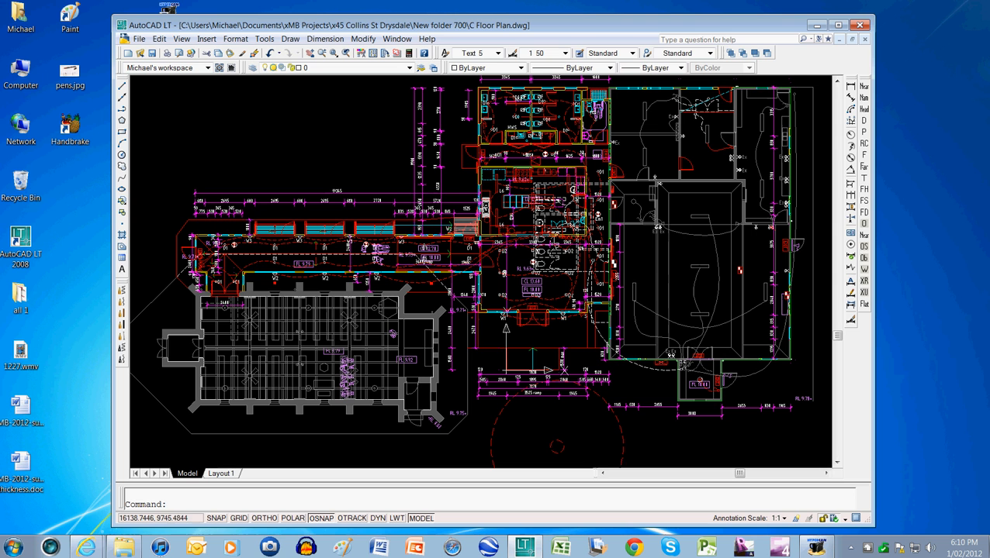
mouse_move(830, 180)
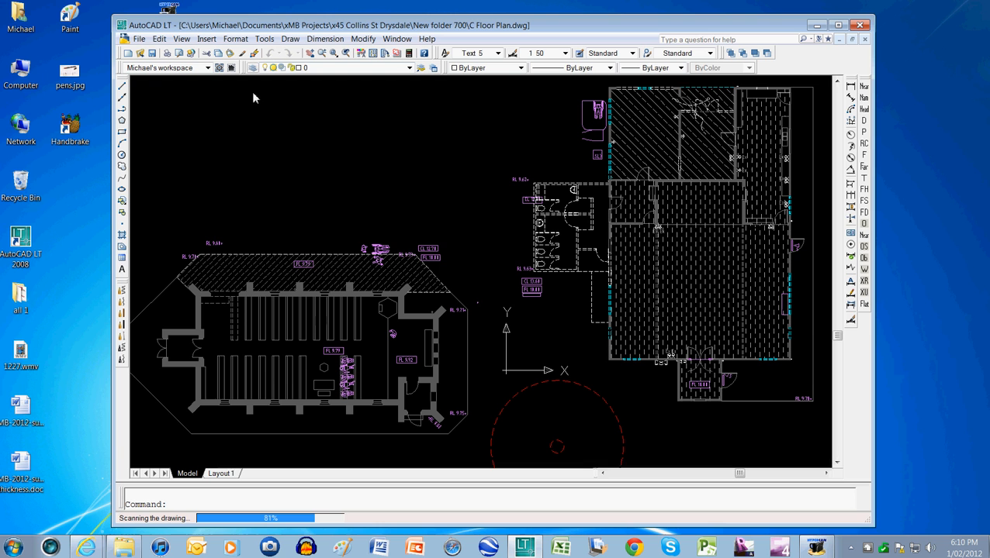
mouse_move(256, 124)
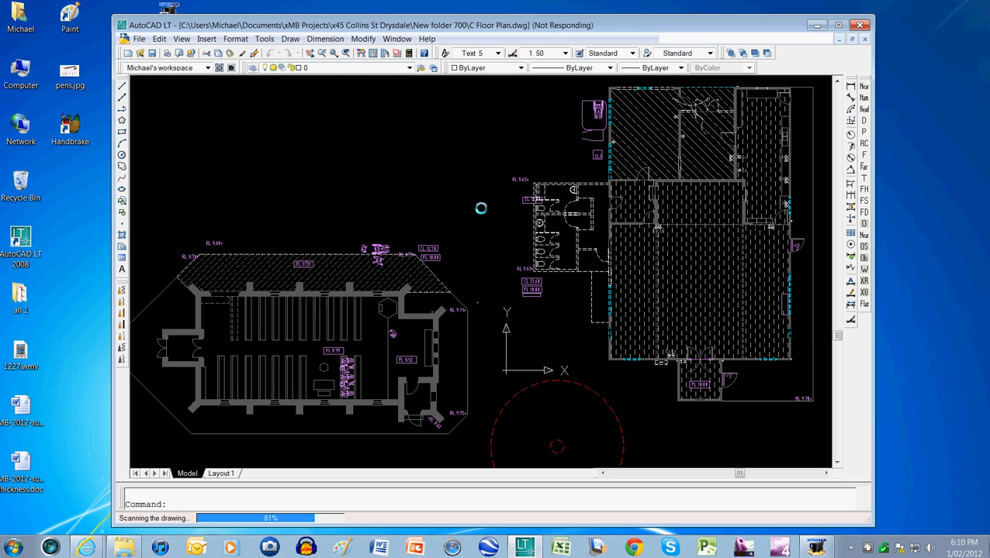
mouse_move(474, 207)
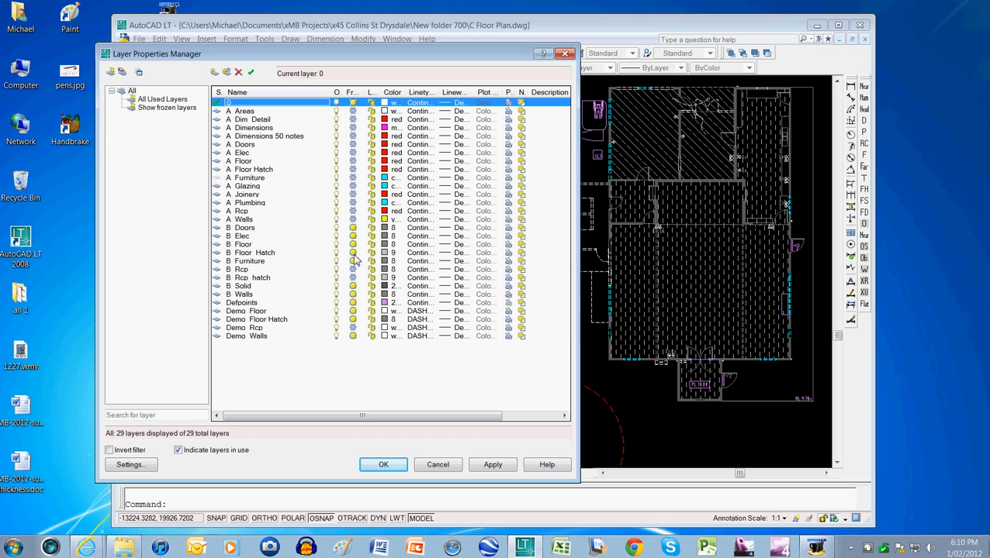
mouse_move(355, 290)
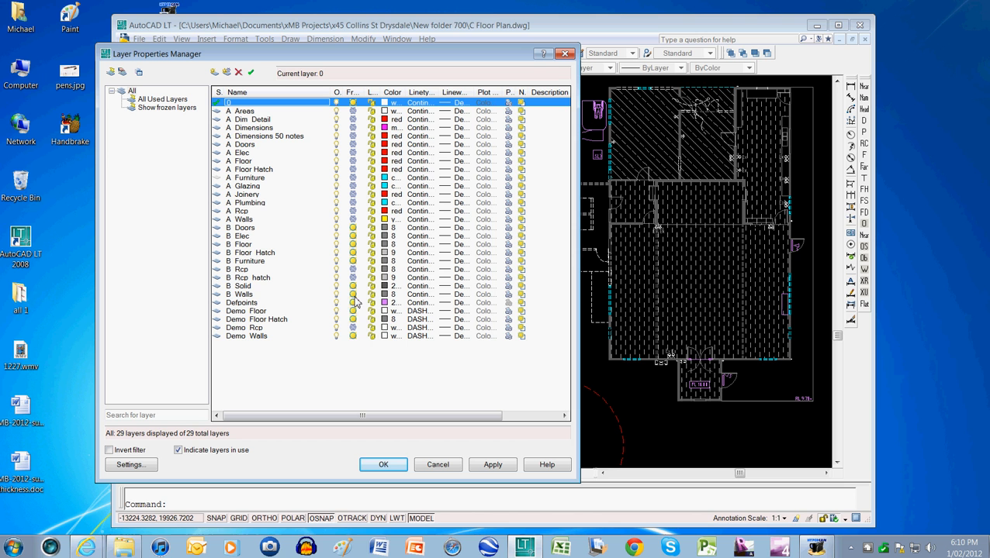
mouse_move(355, 338)
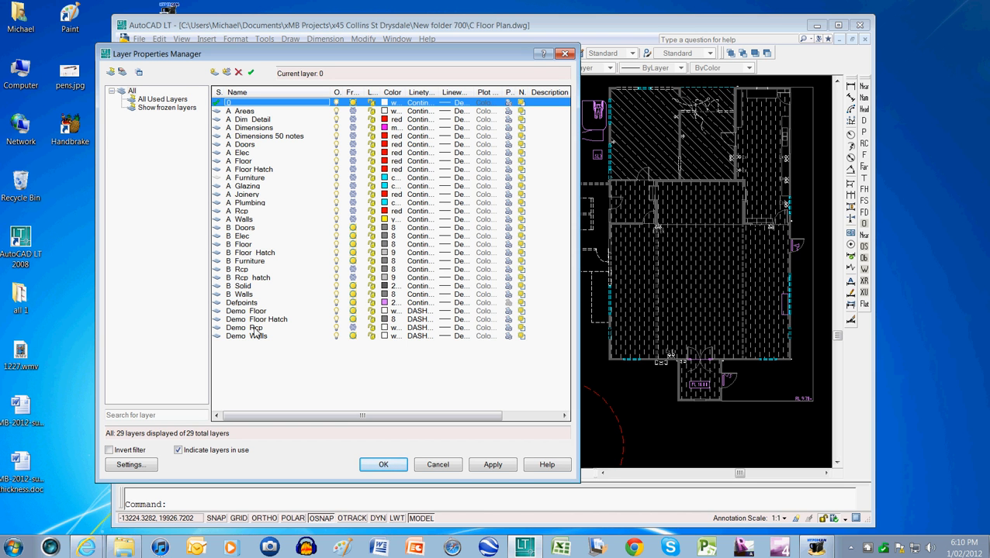
mouse_move(351, 276)
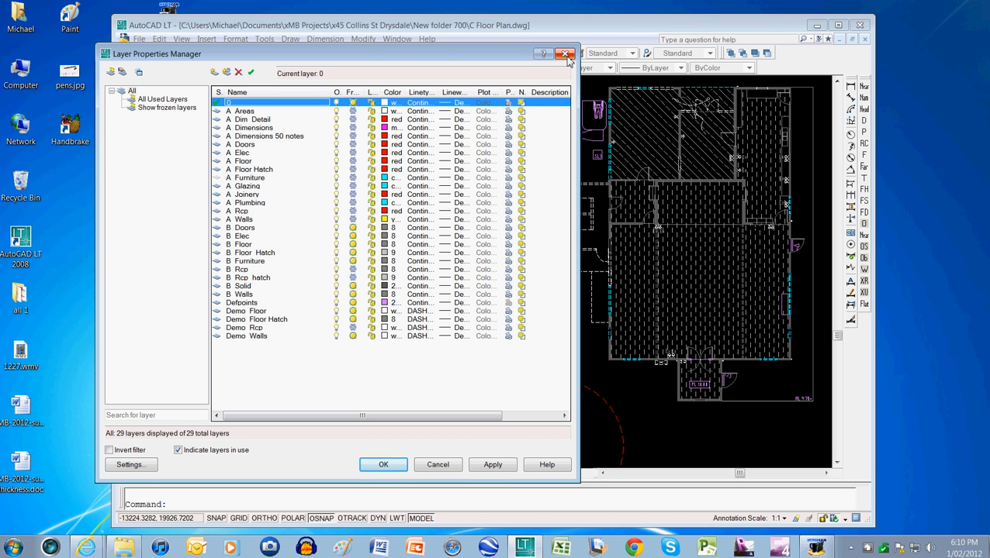
mouse_move(566, 60)
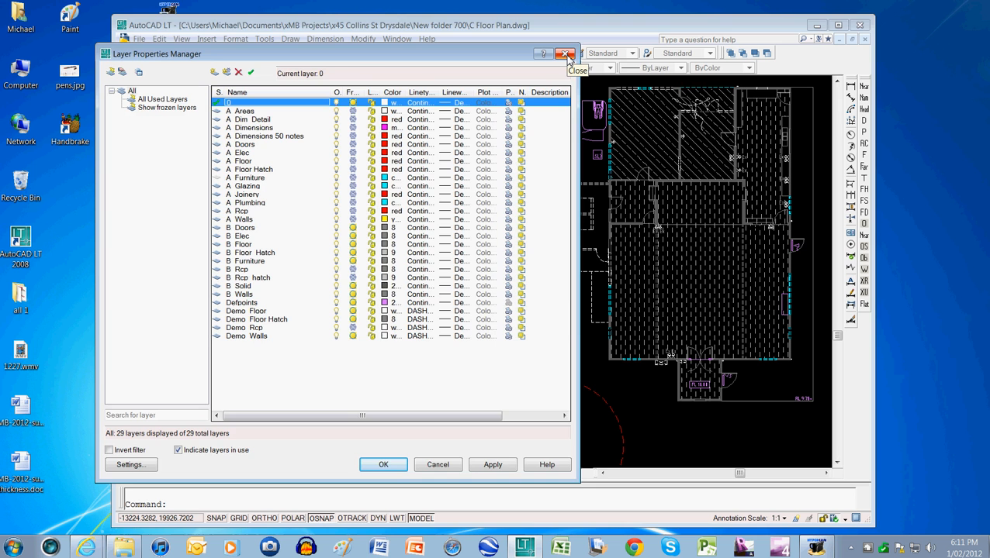
Close the Layer Properties Manager after checking the Freeze column, before and after thawing layers.
click(564, 53)
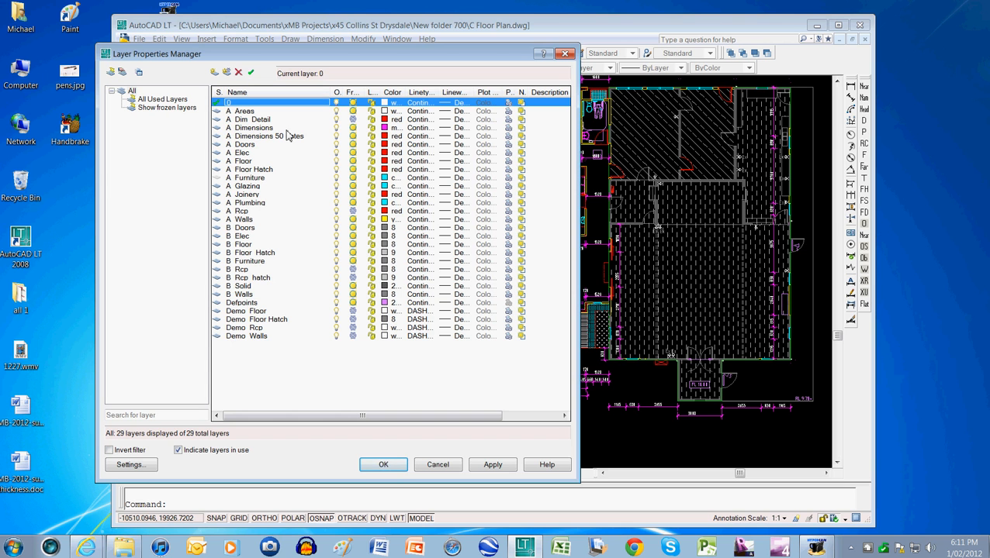
mouse_move(285, 138)
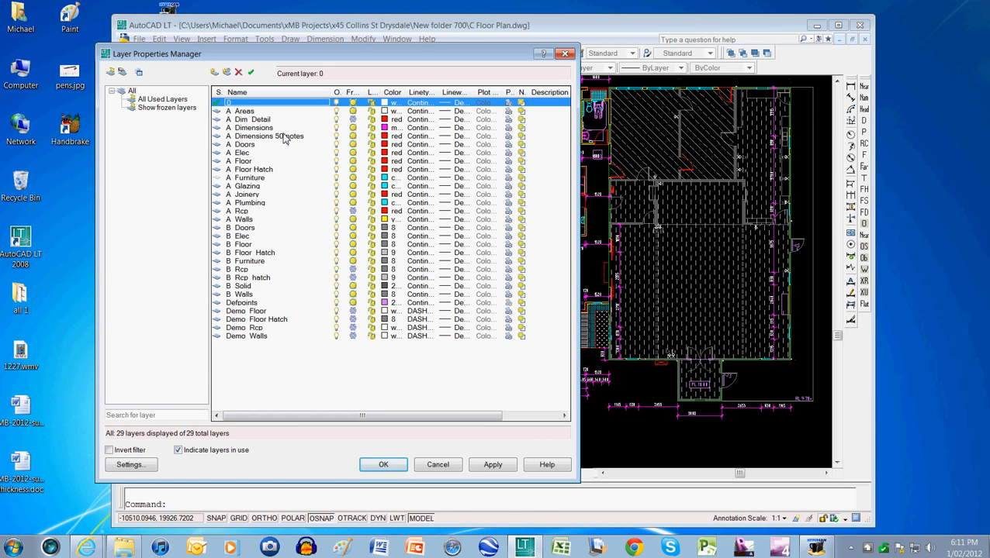
mouse_move(354, 194)
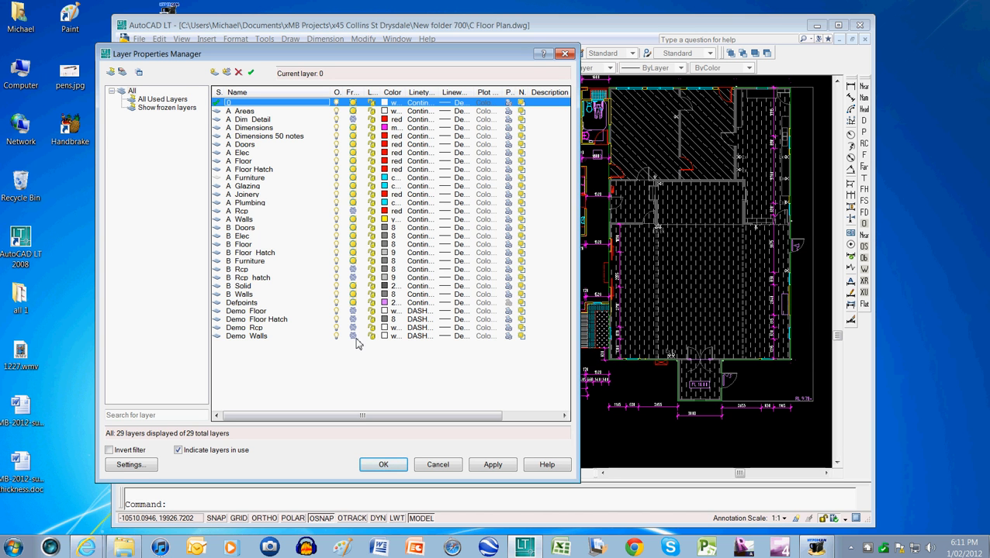
mouse_move(359, 258)
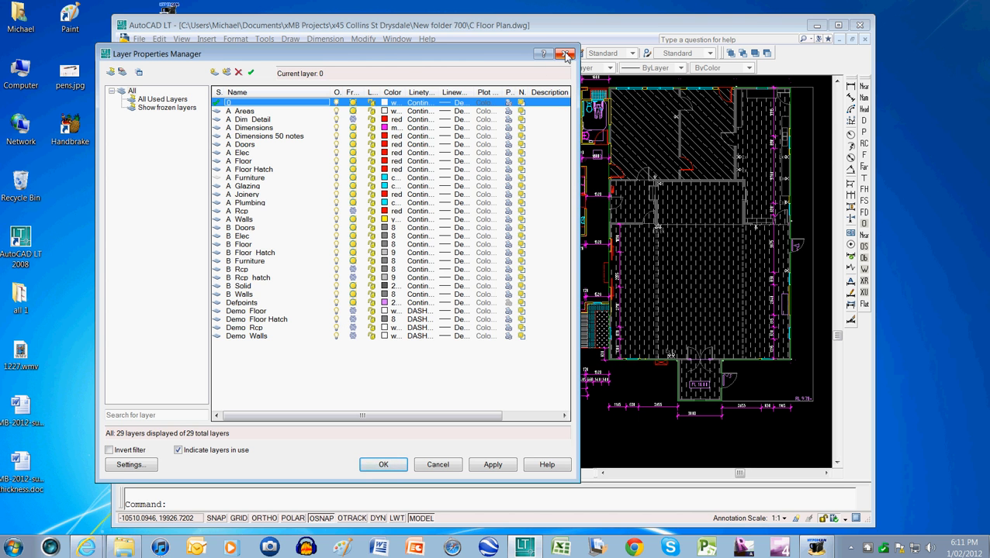
click(564, 53)
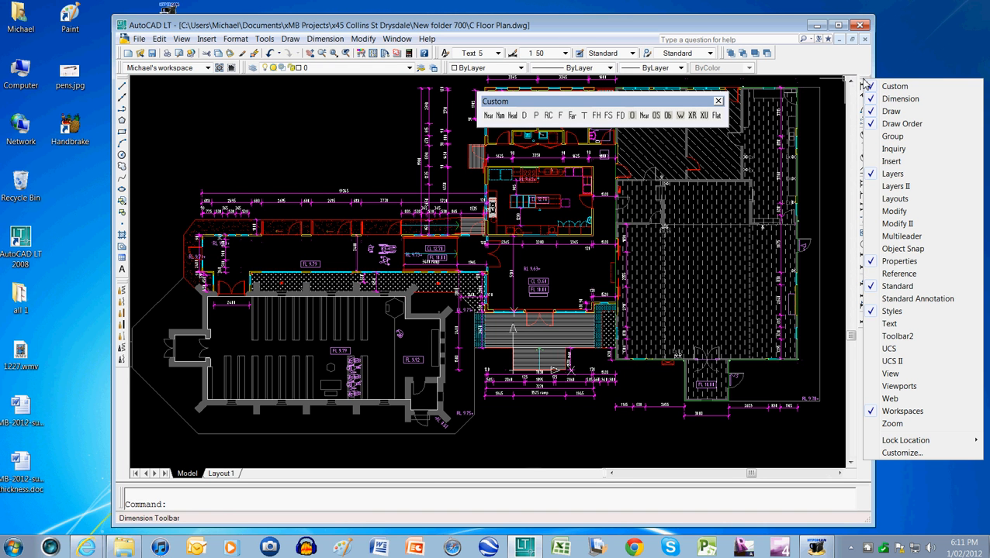
mouse_move(906, 440)
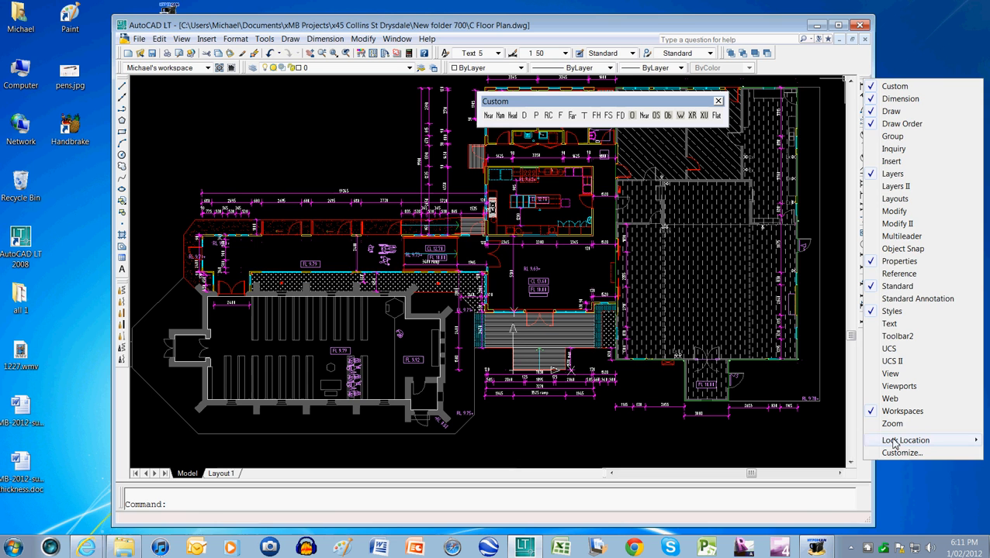
In Customize User Interface's Transfer view, expand the main CUI's Toolbars and select Custom then Toolbar2.
click(901, 453)
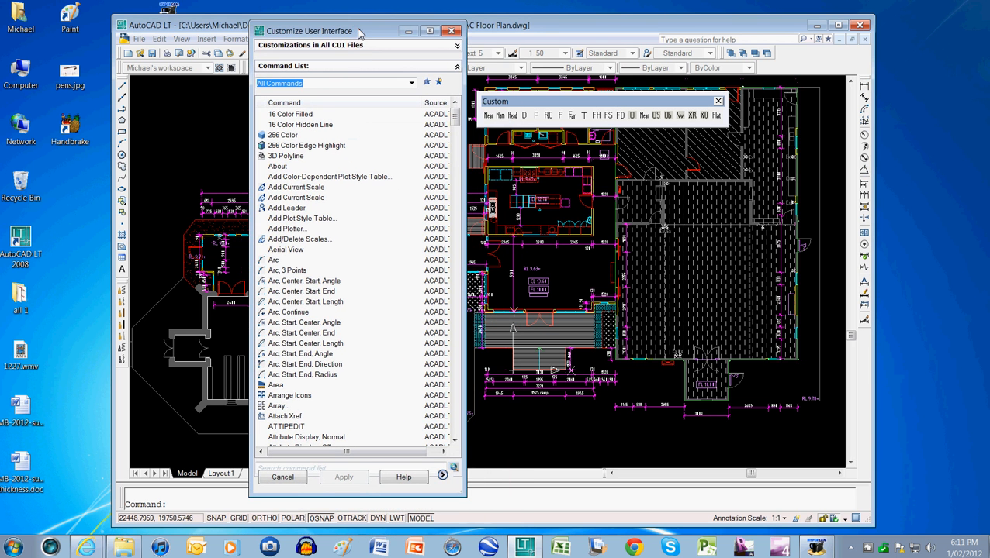
mouse_move(326, 95)
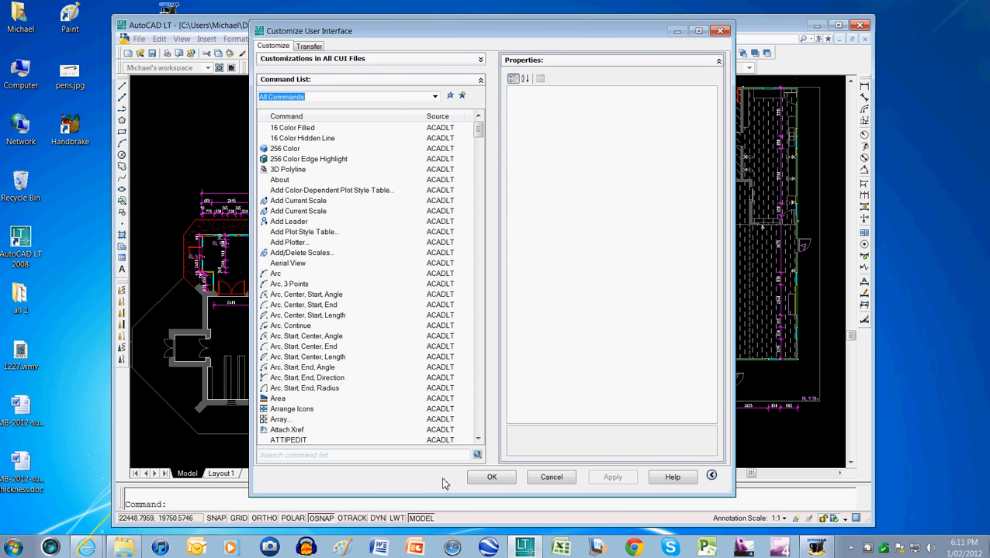
click(309, 46)
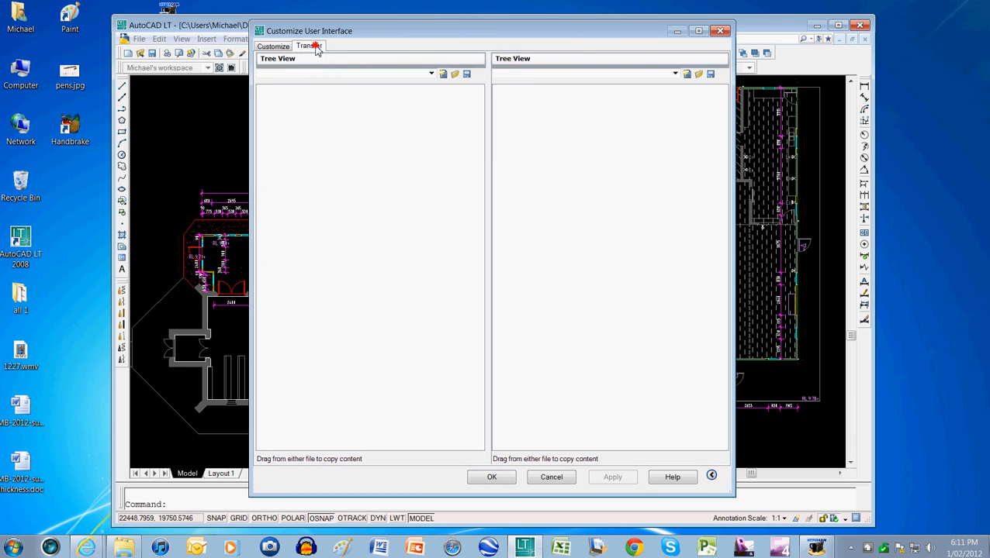
click(309, 47)
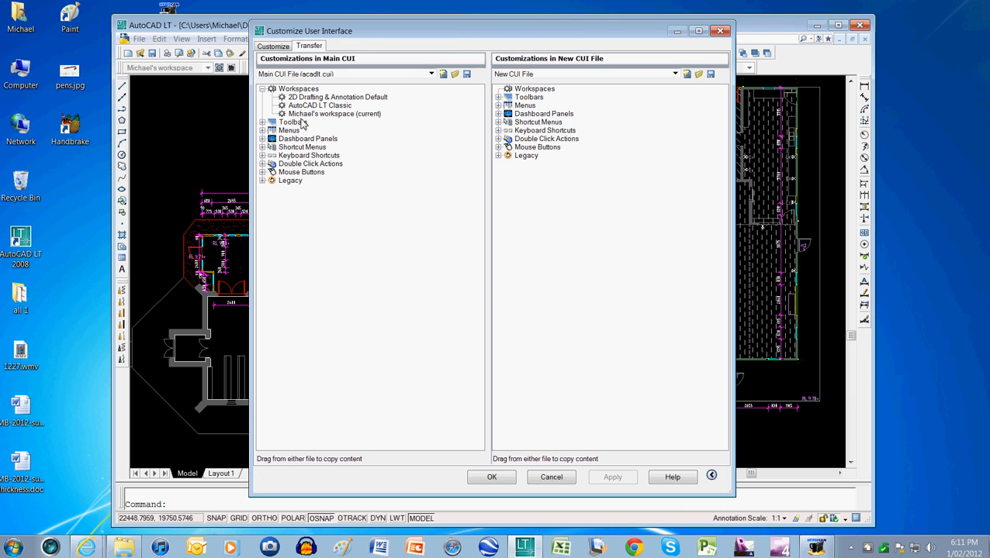
click(290, 121)
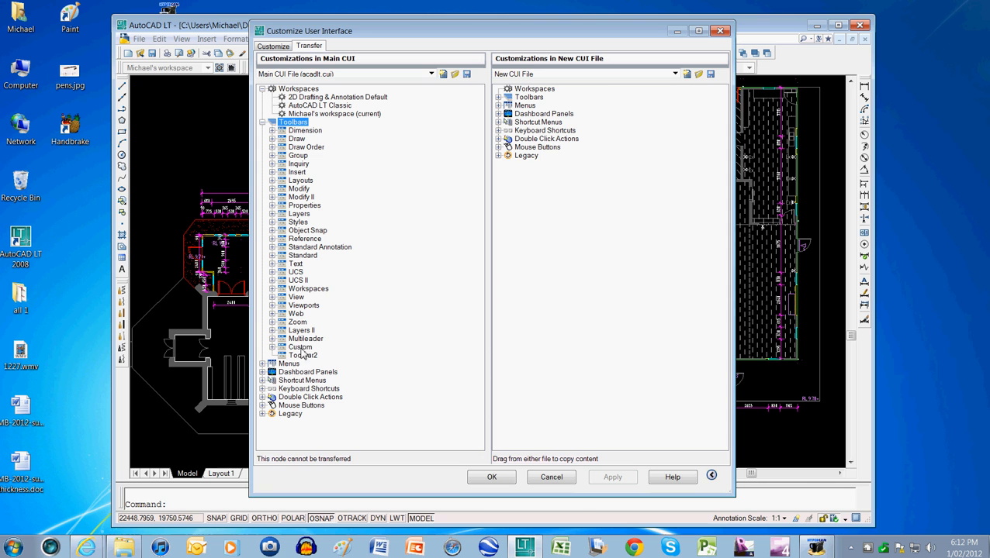
click(301, 348)
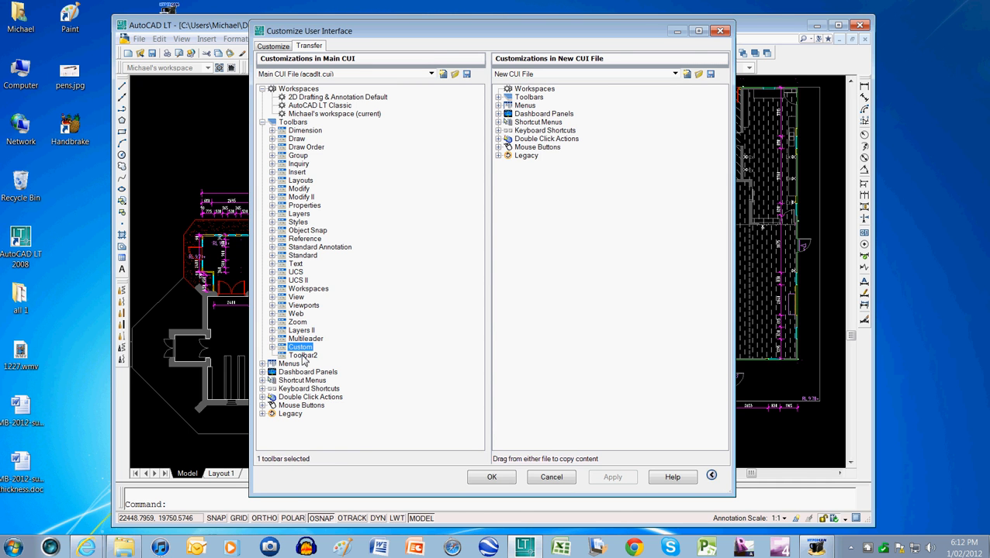
click(304, 355)
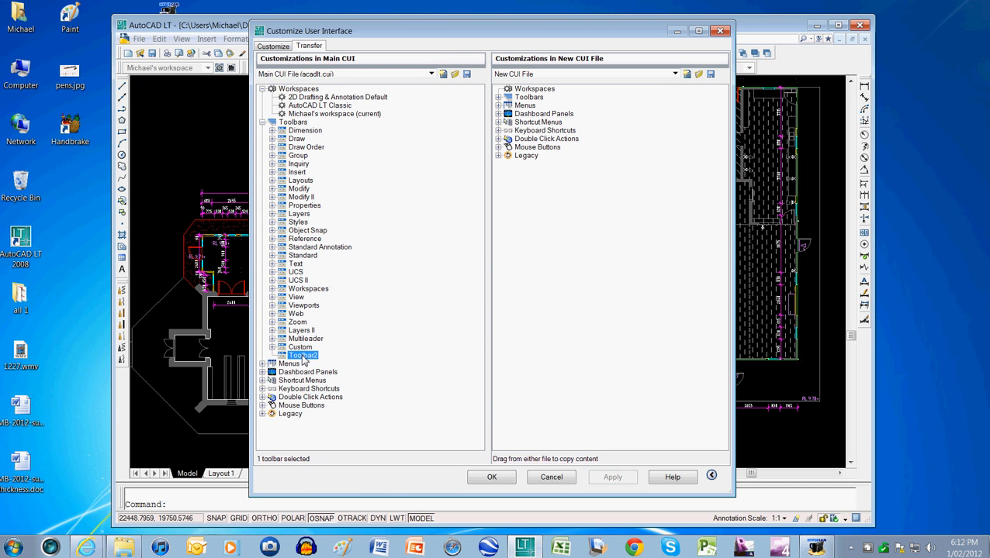
Review Toolbar2's right-click actions, then apply the customization and confirm to return to the floor plan.
right_click(302, 356)
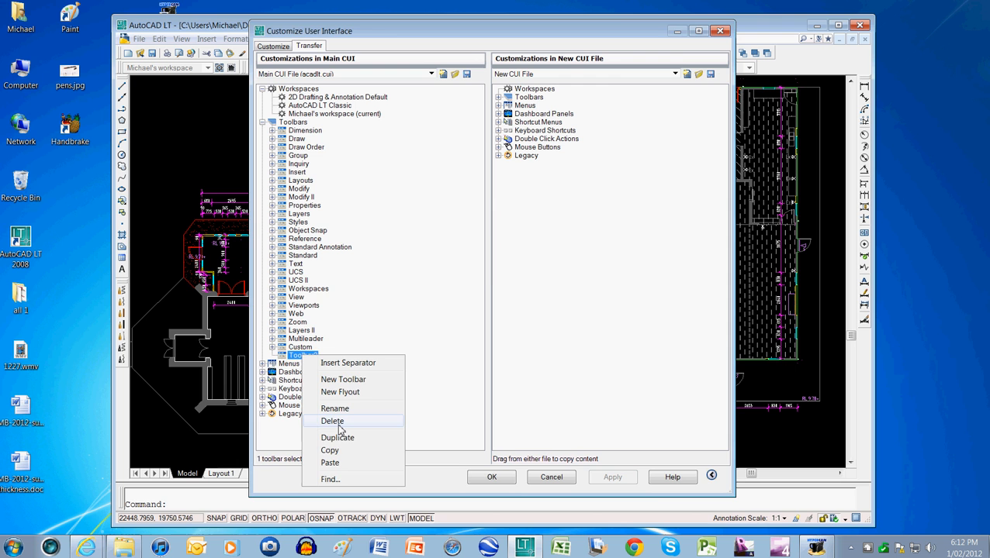
click(332, 422)
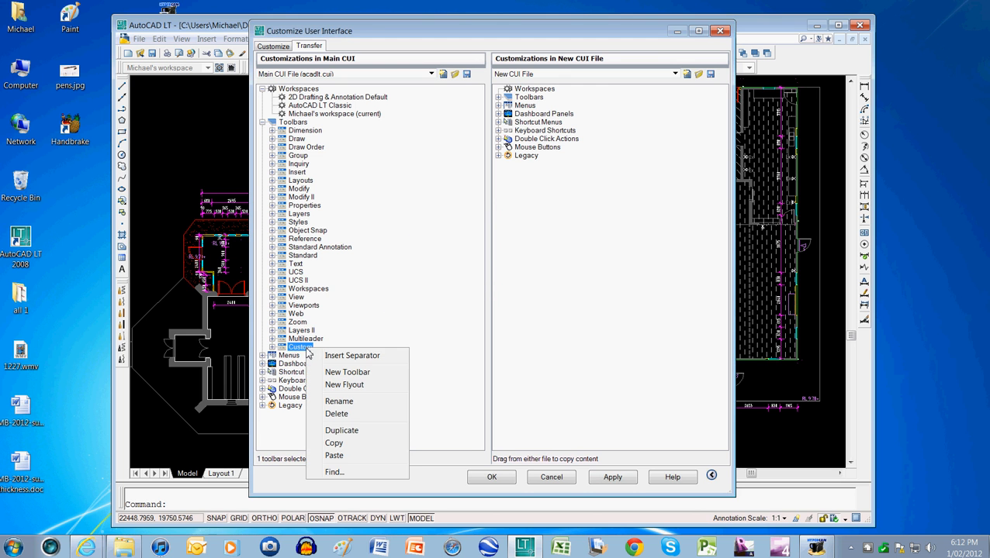
mouse_move(337, 471)
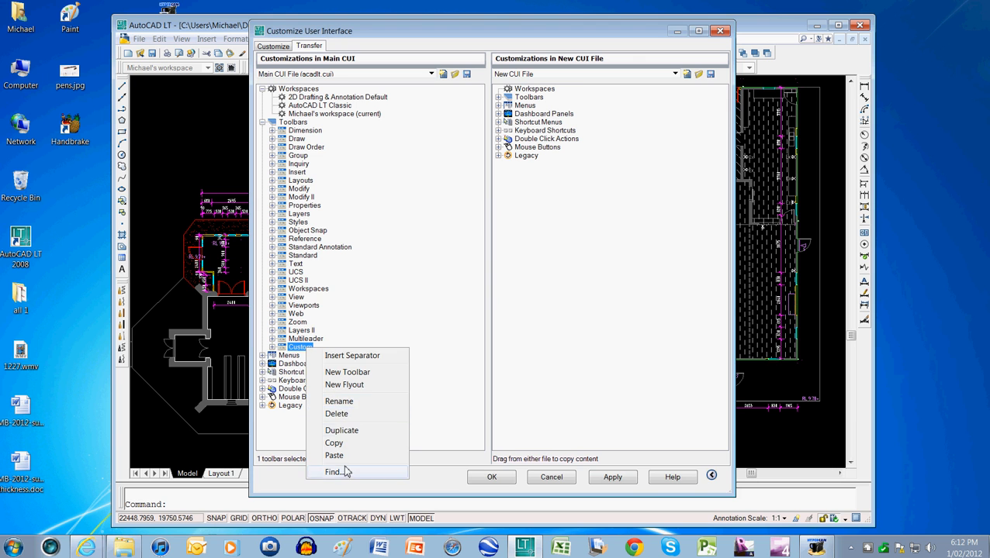
click(347, 372)
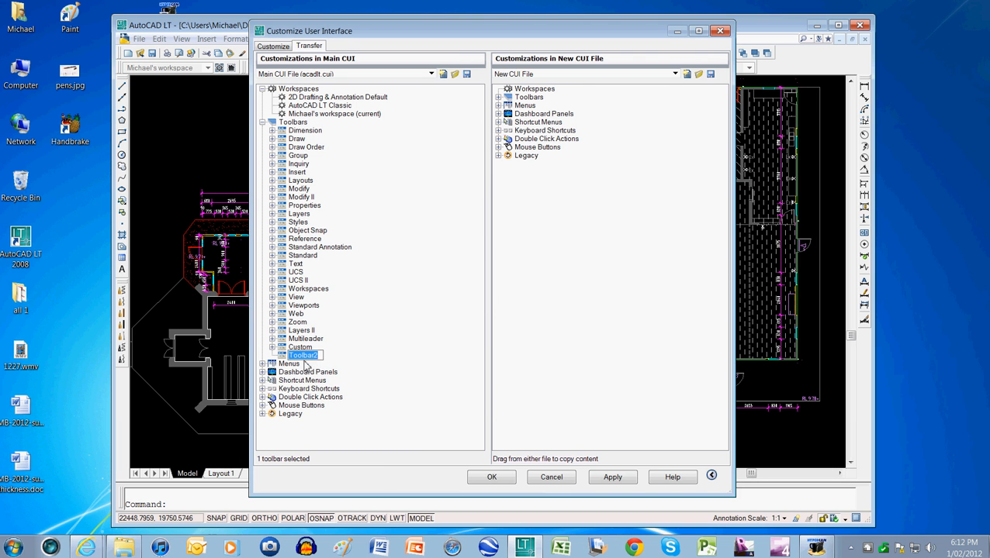
click(611, 478)
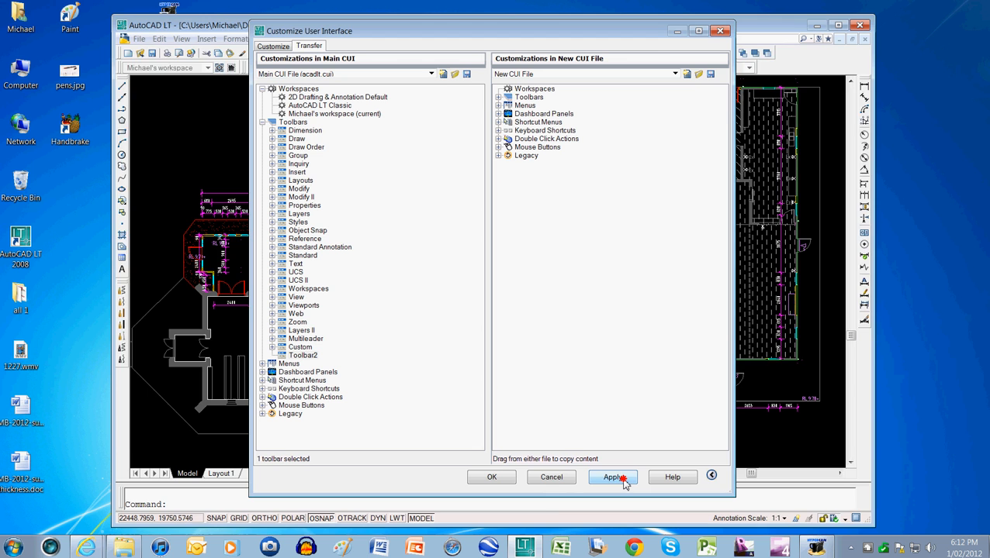
click(611, 477)
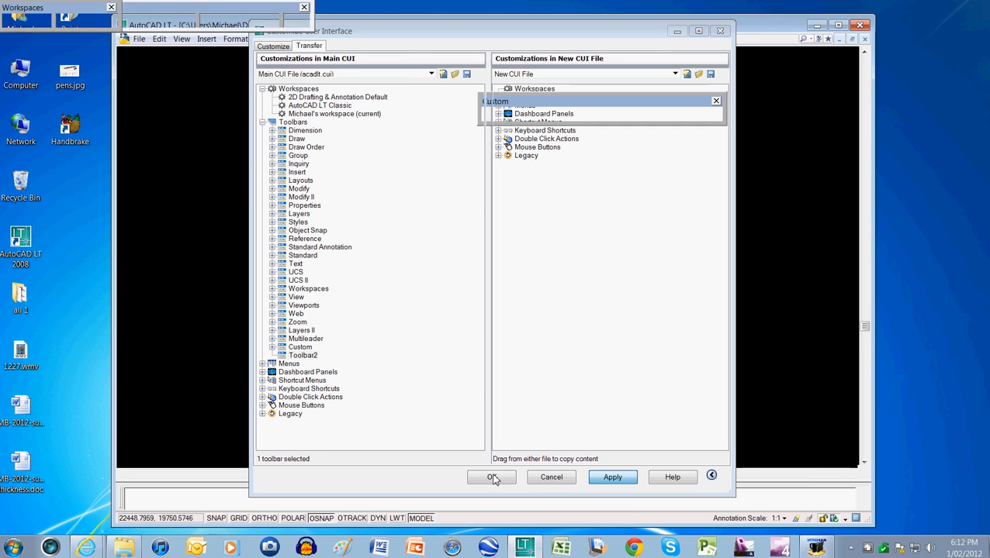
click(490, 478)
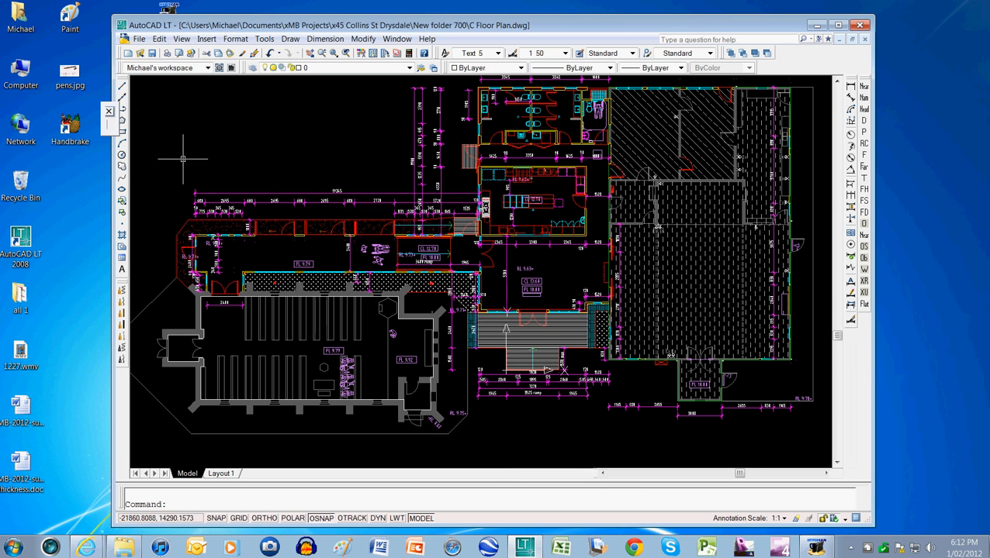
mouse_move(133, 133)
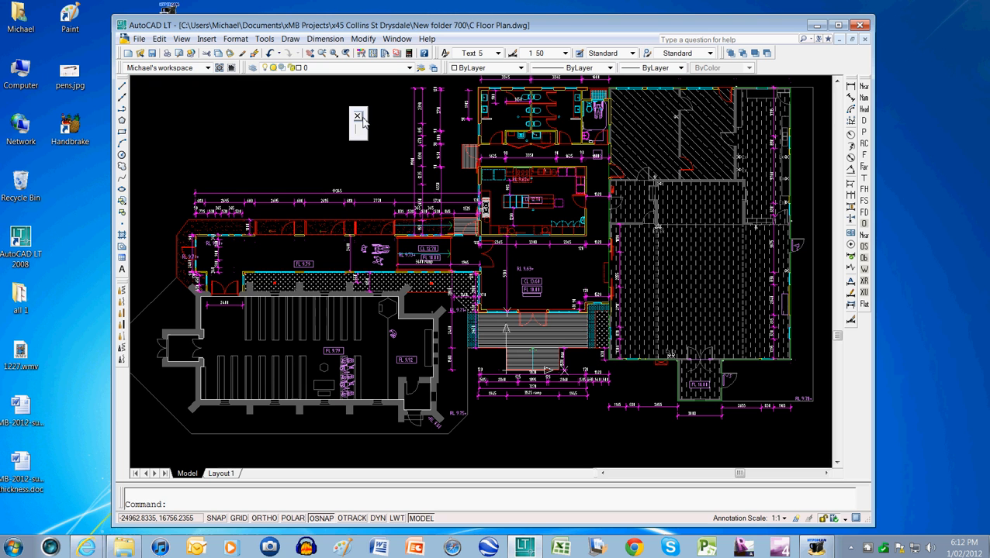
mouse_move(360, 139)
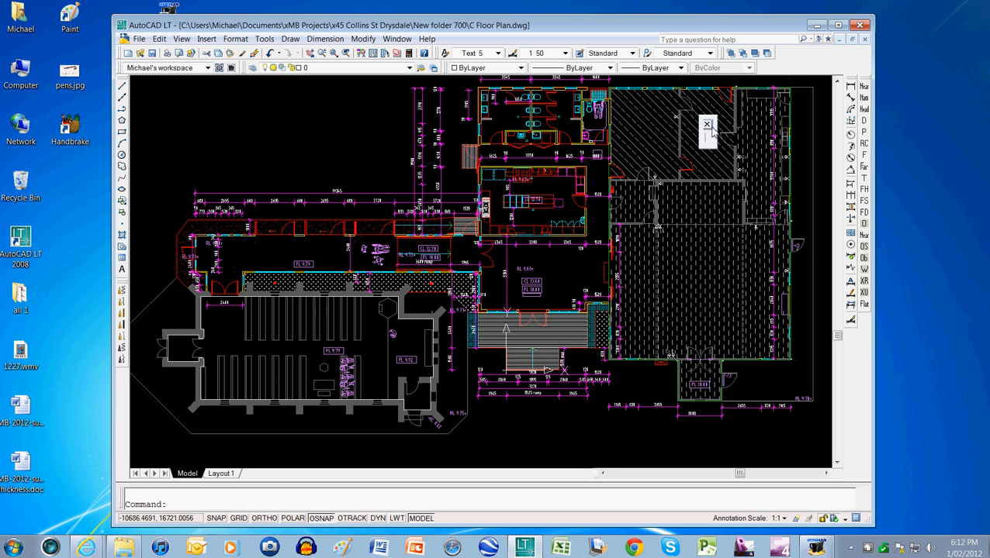
mouse_move(711, 149)
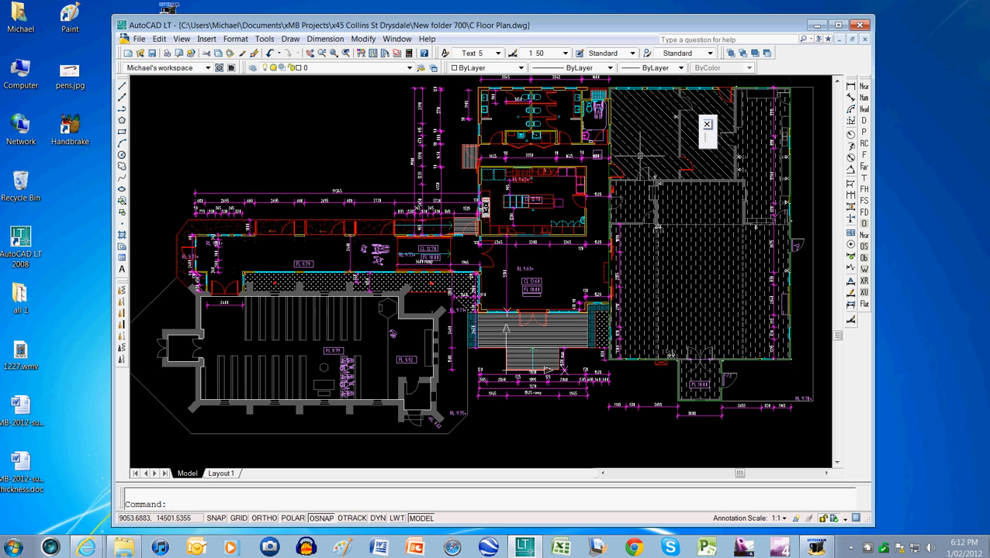
mouse_move(639, 156)
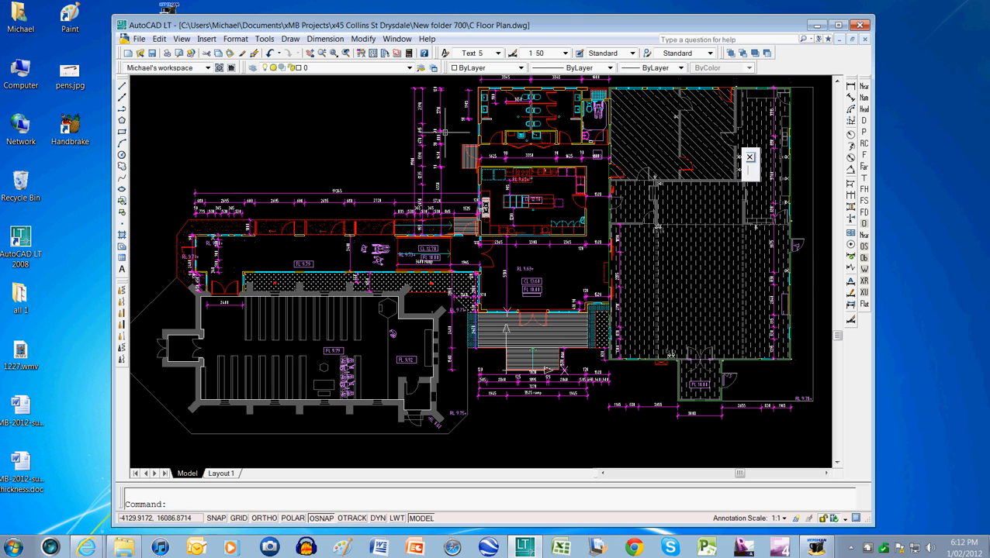
mouse_move(830, 268)
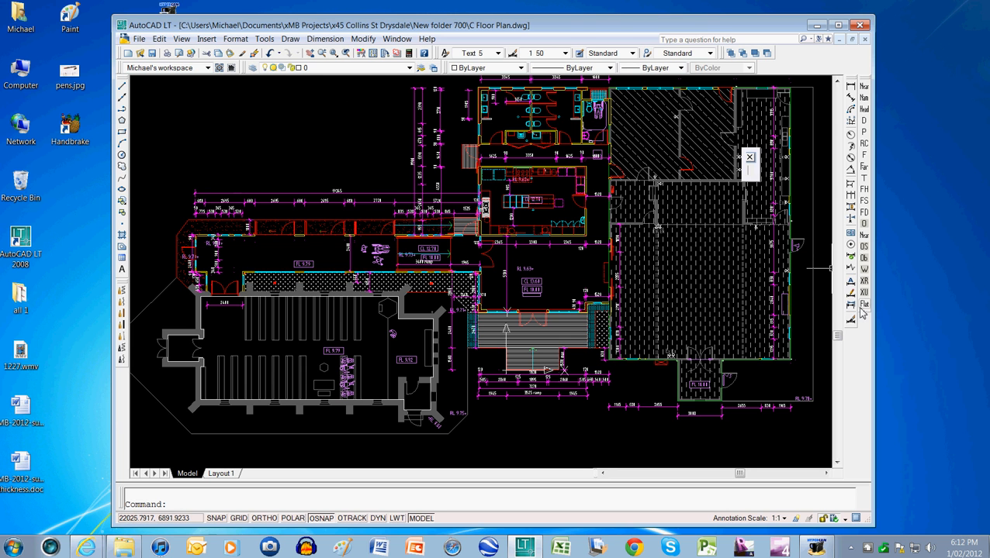
Filter the CUI command list to Custom Commands and select the new blank Command1.
right_click(857, 313)
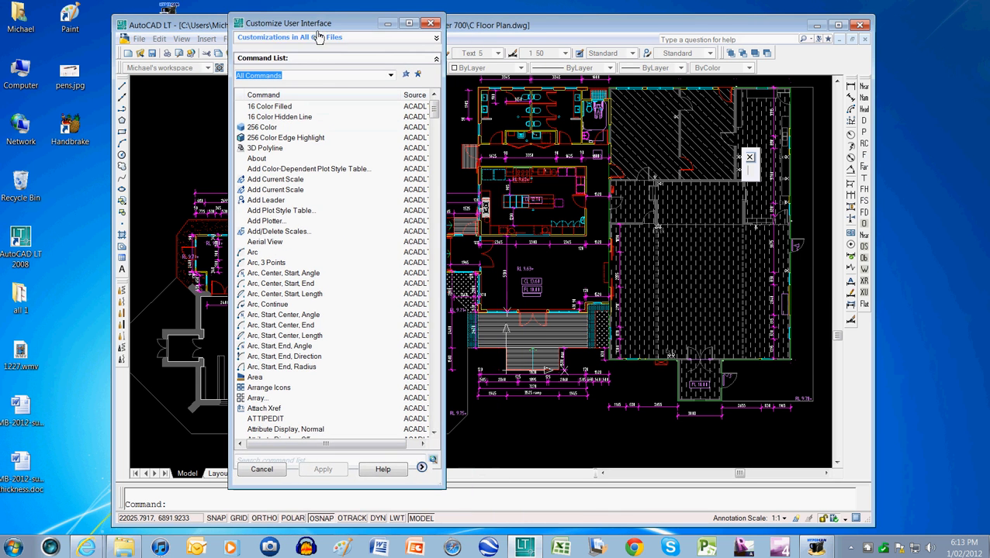
click(389, 74)
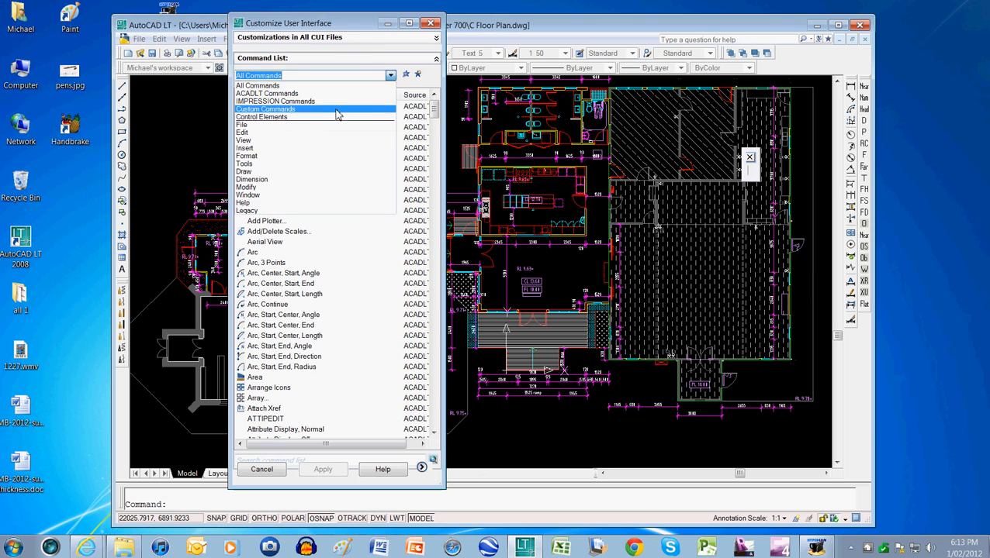
click(267, 108)
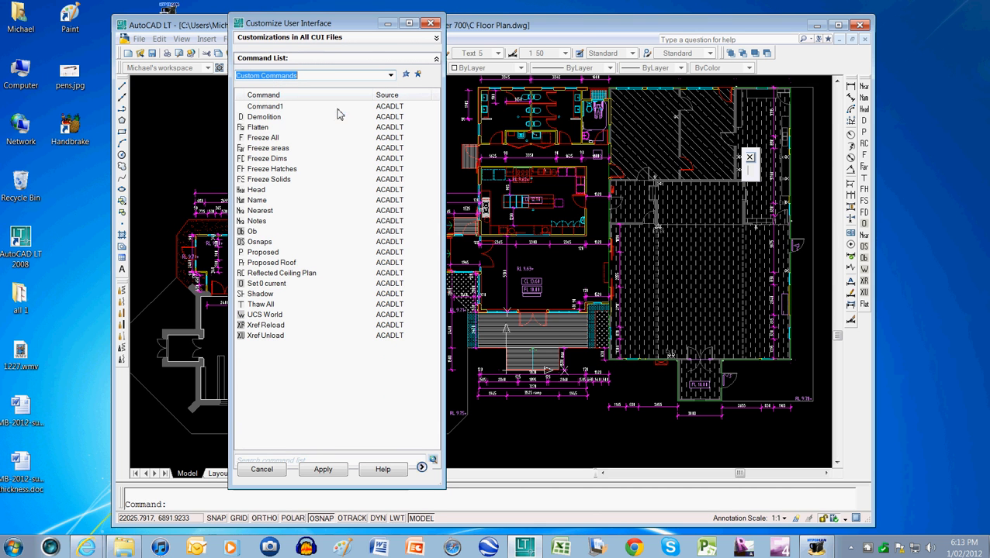
click(264, 105)
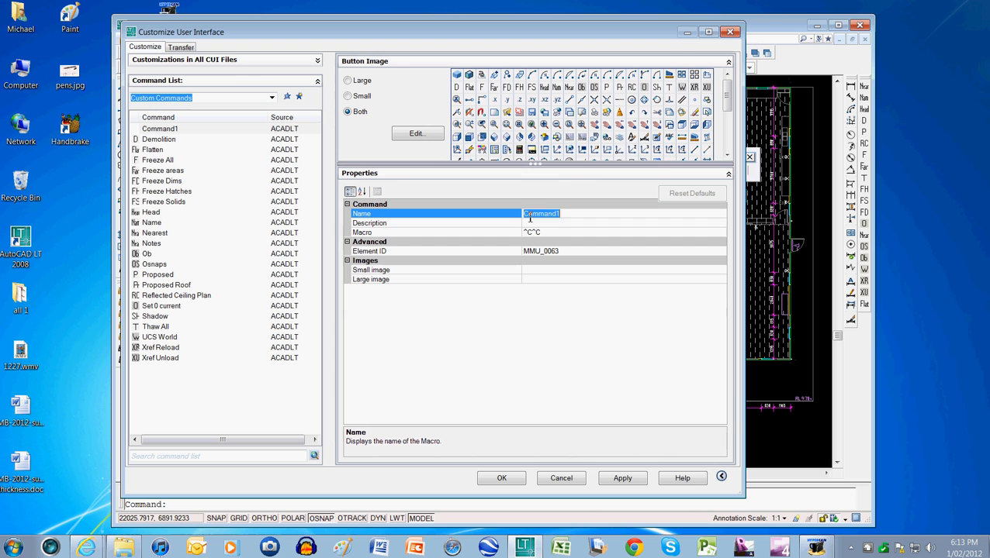
Name and describe the command as Thaw all and give it the layer-thaw macro ^C^C-la;t;*;;.
text(Thaw all)
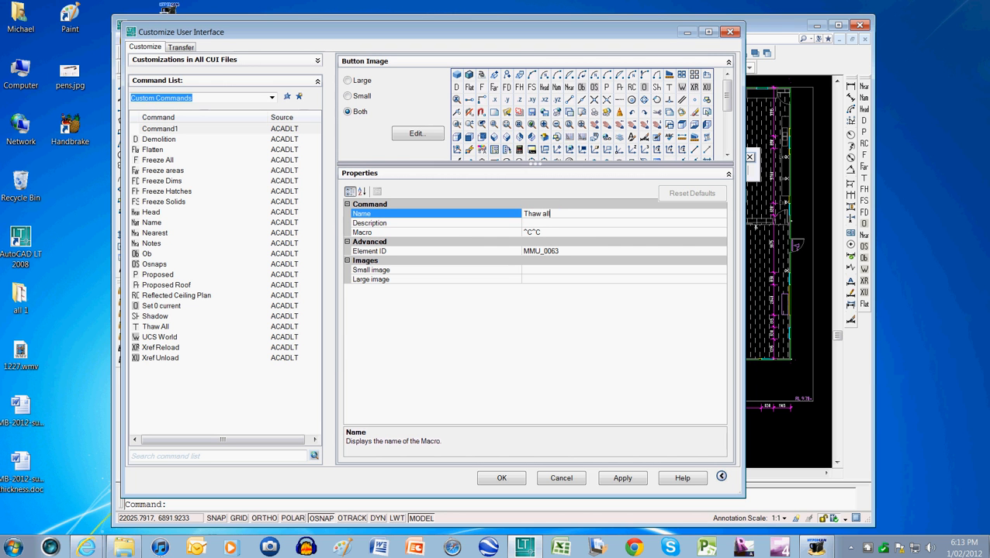
click(436, 223)
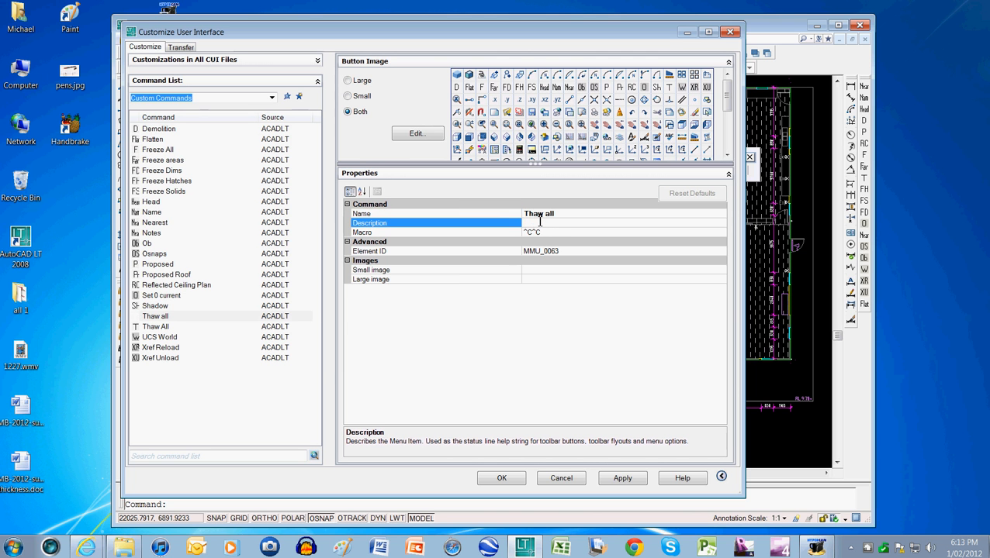
text(Thaw)
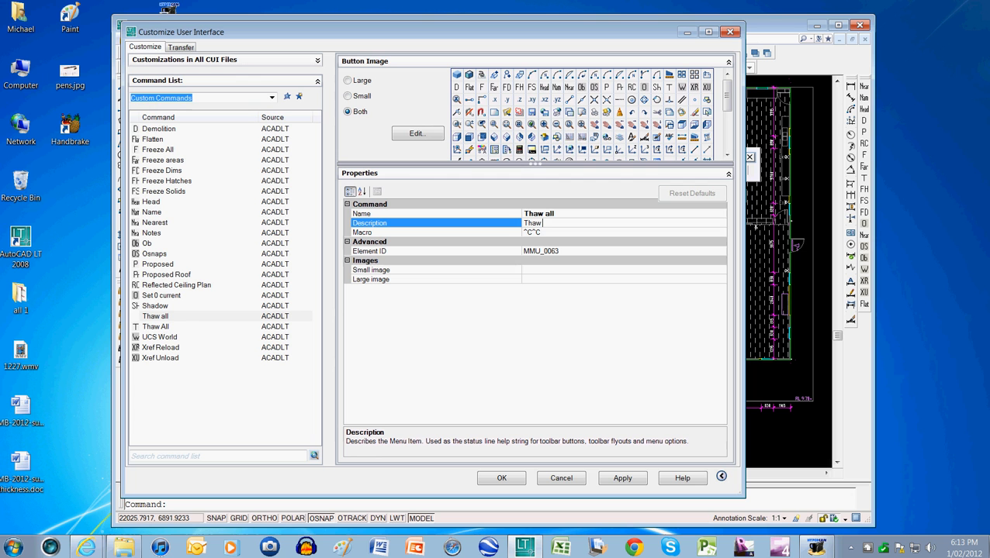
text(al)
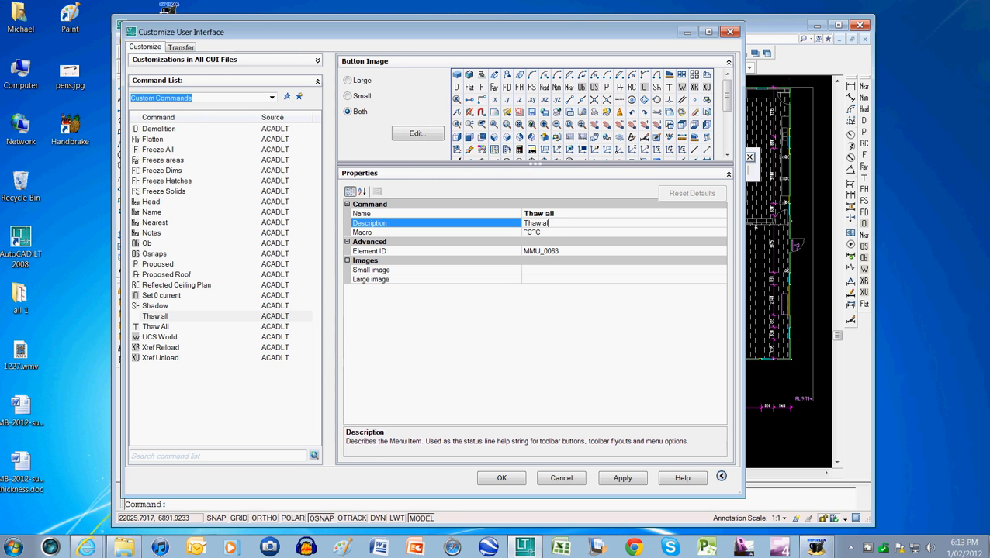
click(434, 232)
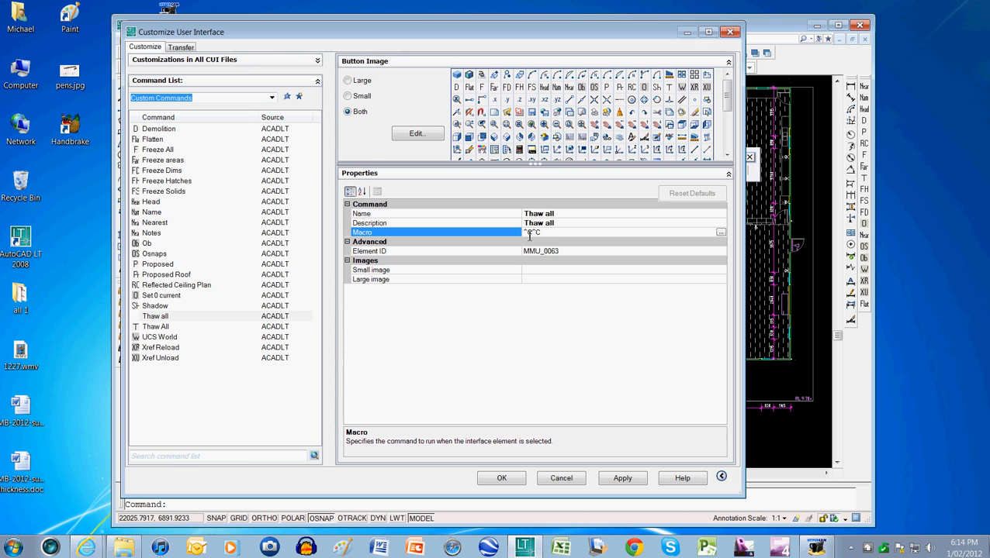
mouse_move(534, 240)
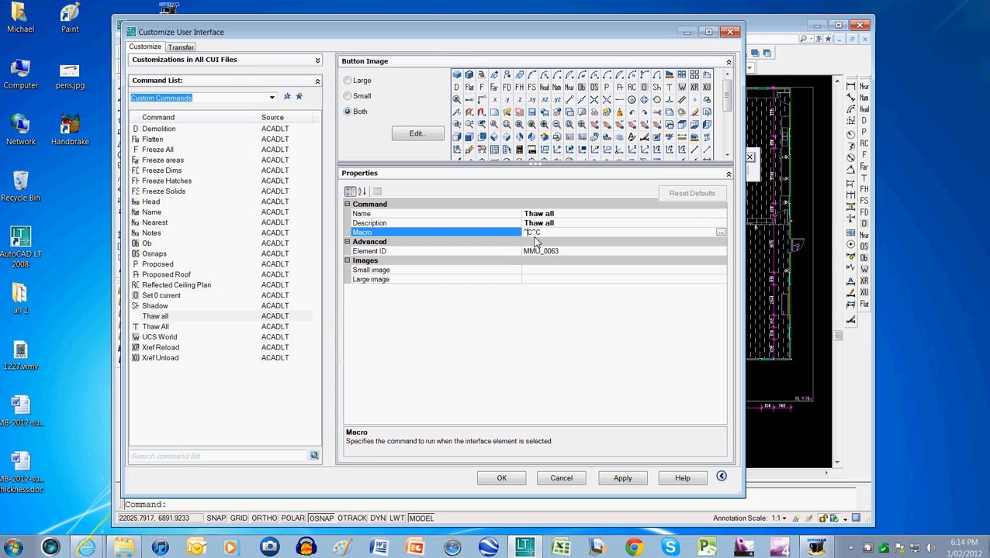
mouse_move(520, 250)
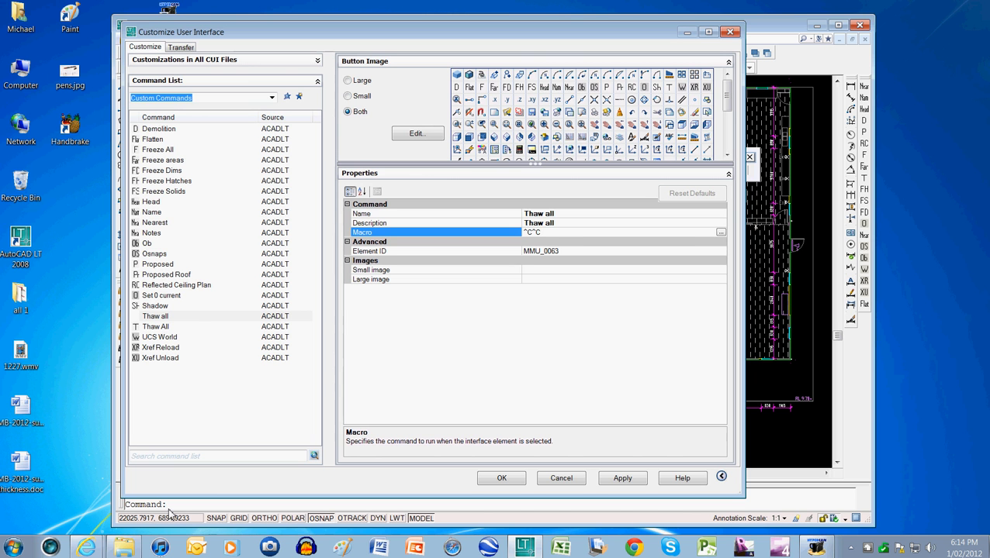
mouse_move(214, 497)
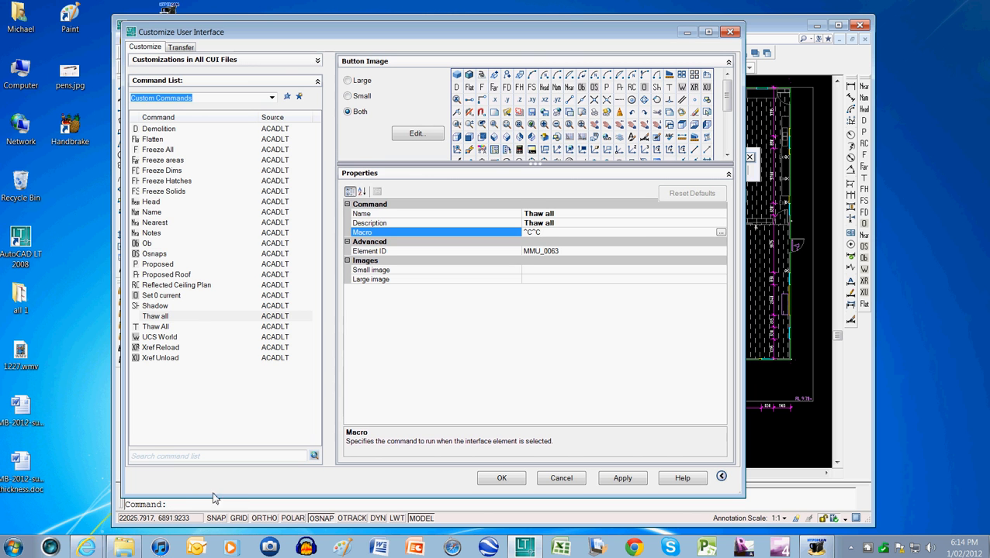
mouse_move(199, 509)
text(-)
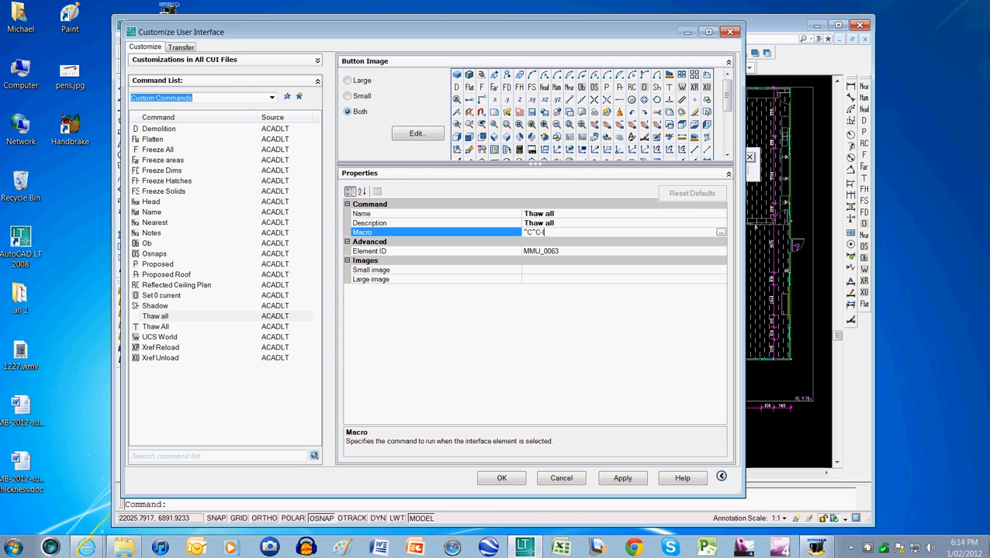
text(la;t;*;;)
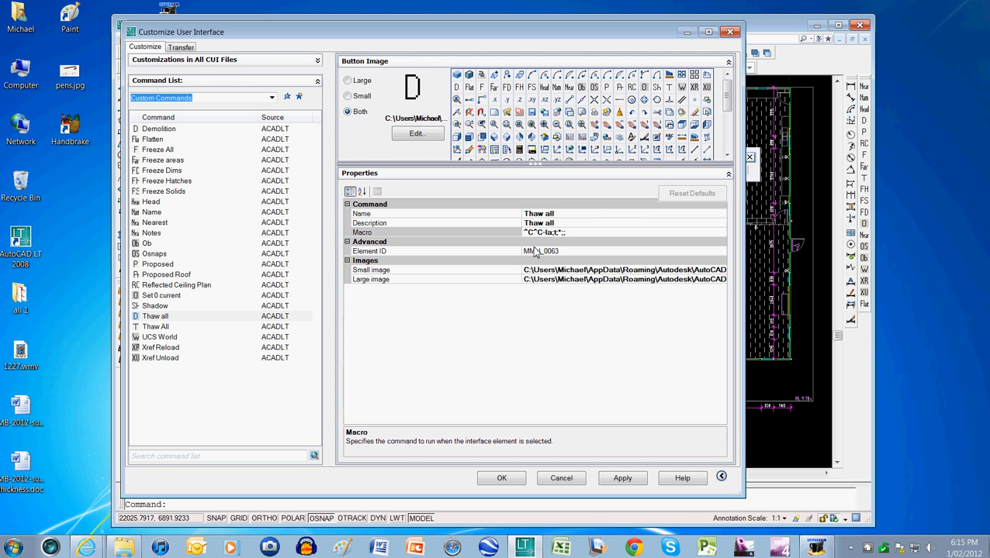
Maximize the CUI dialog and start editing the Thaw all command's D button image.
click(380, 233)
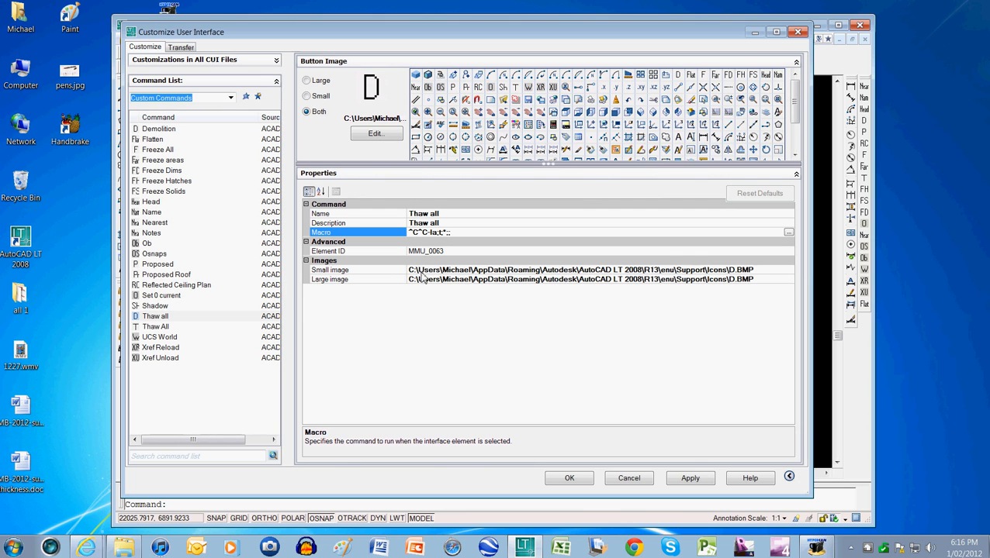
mouse_move(763, 276)
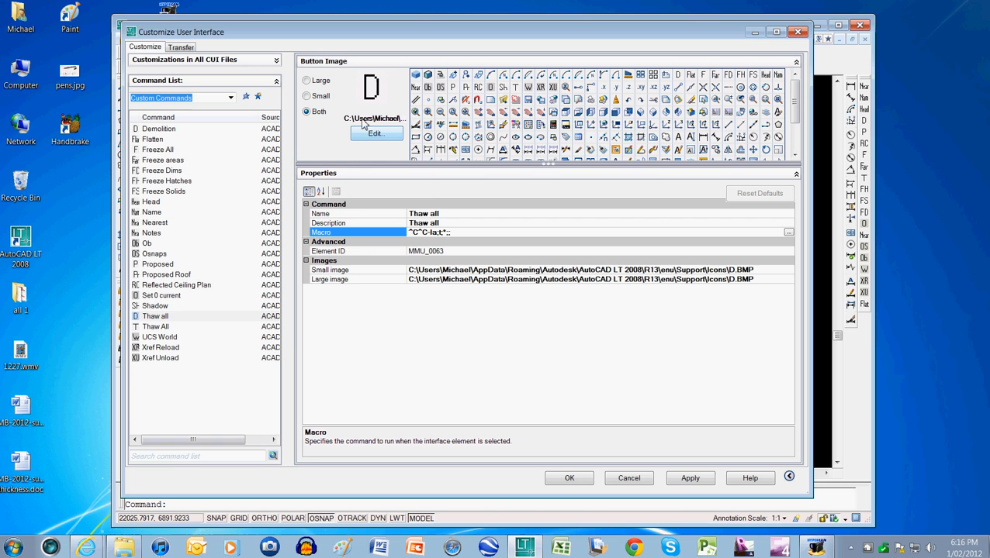
mouse_move(387, 158)
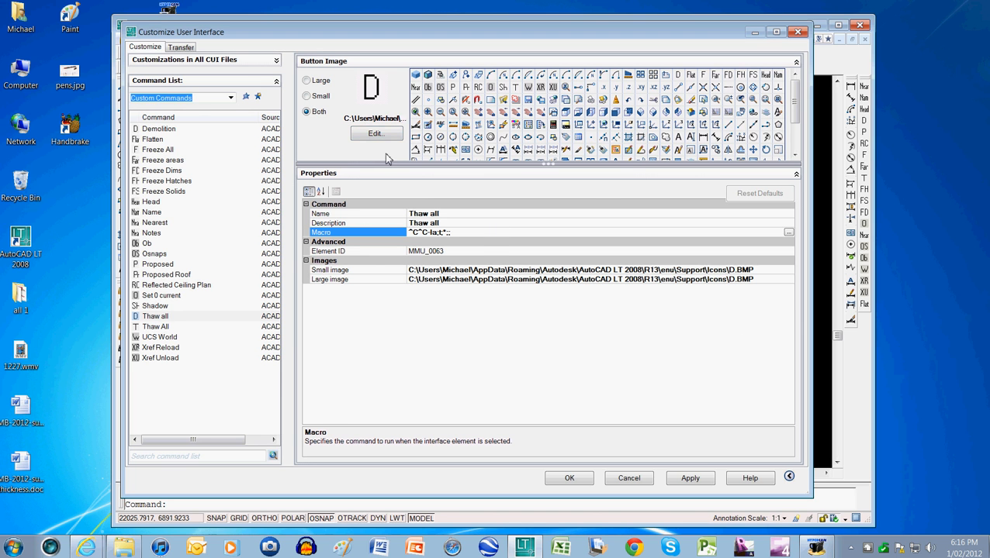
click(376, 133)
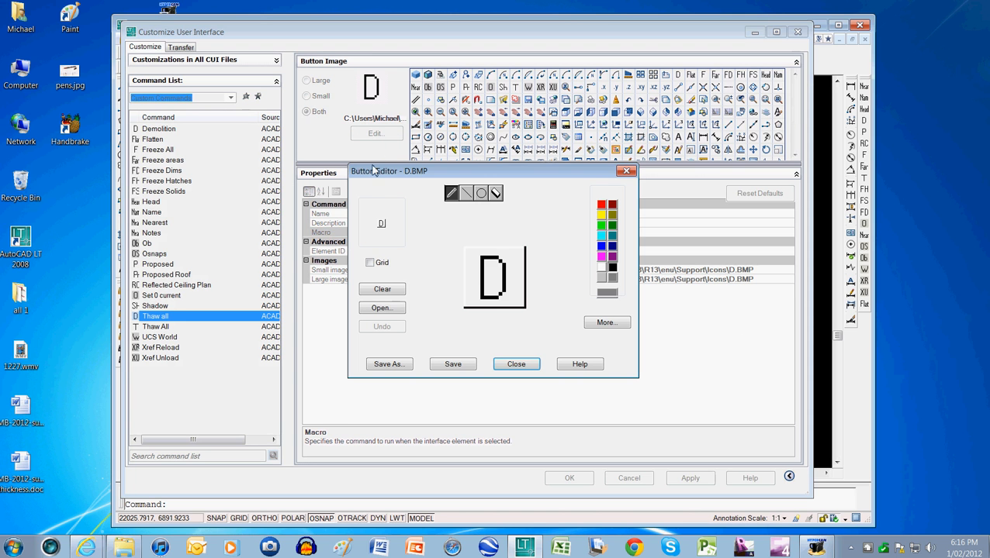
Clear the D icon, draw the letters Th with the pencil, and save it as Thaw.BMP.
click(369, 263)
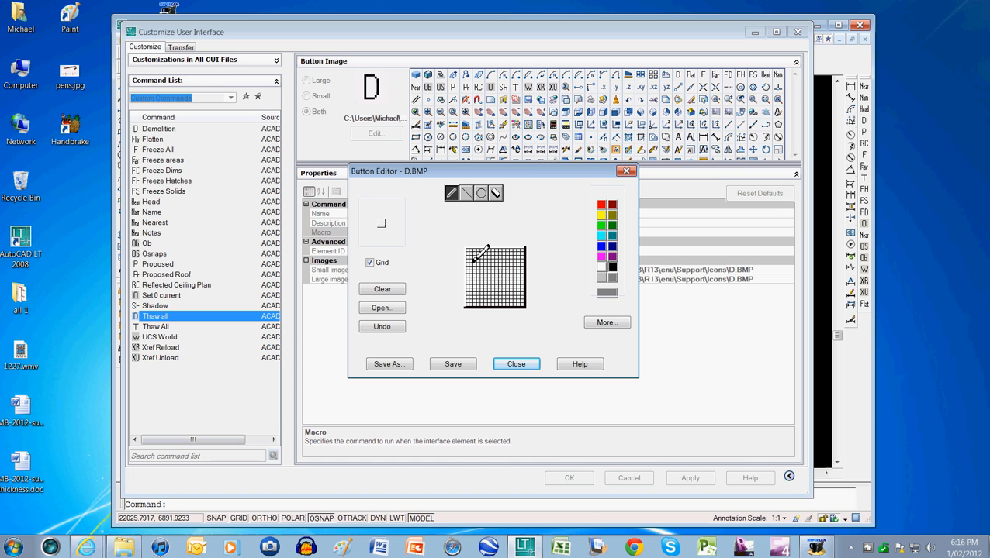
drag(468, 255, 512, 258)
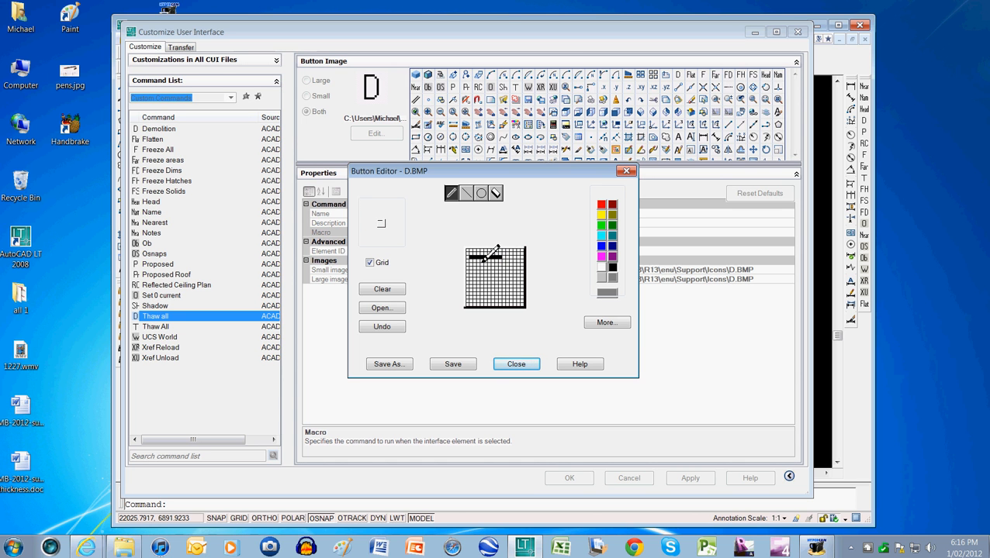
click(487, 260)
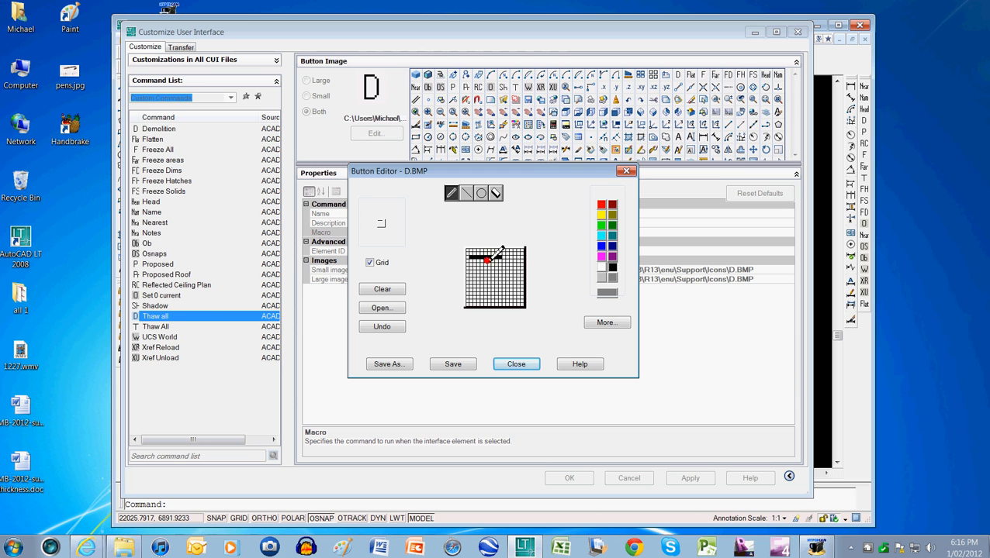
drag(484, 261, 484, 302)
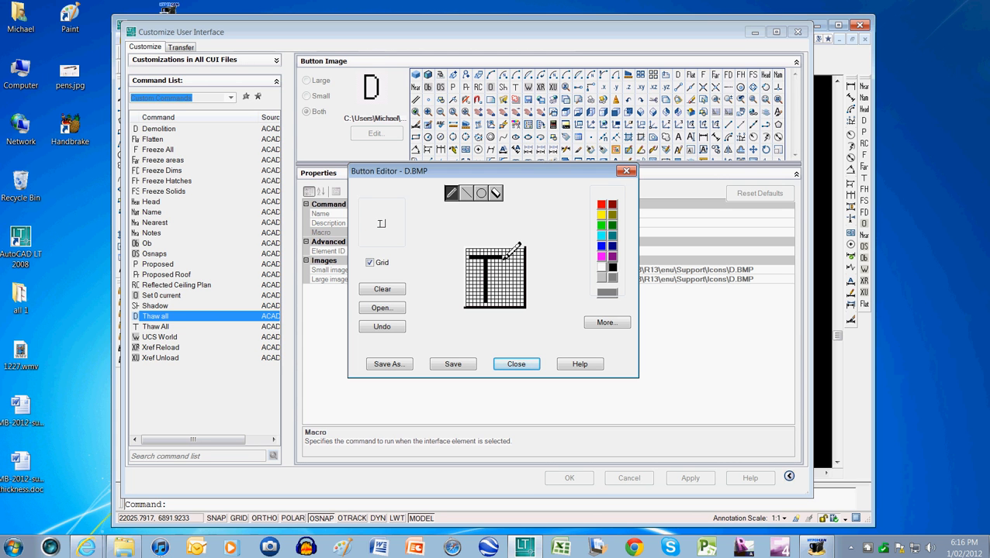
click(505, 273)
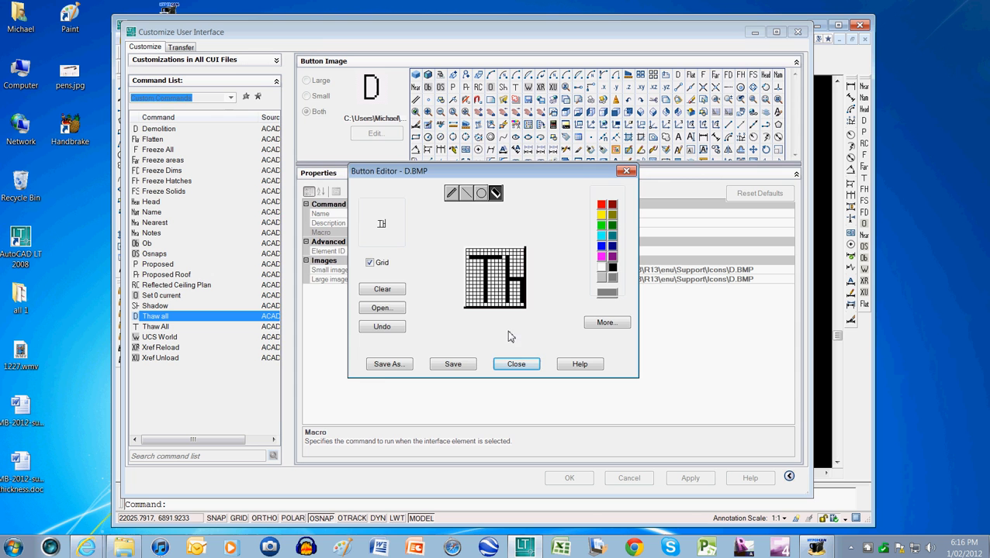
click(390, 363)
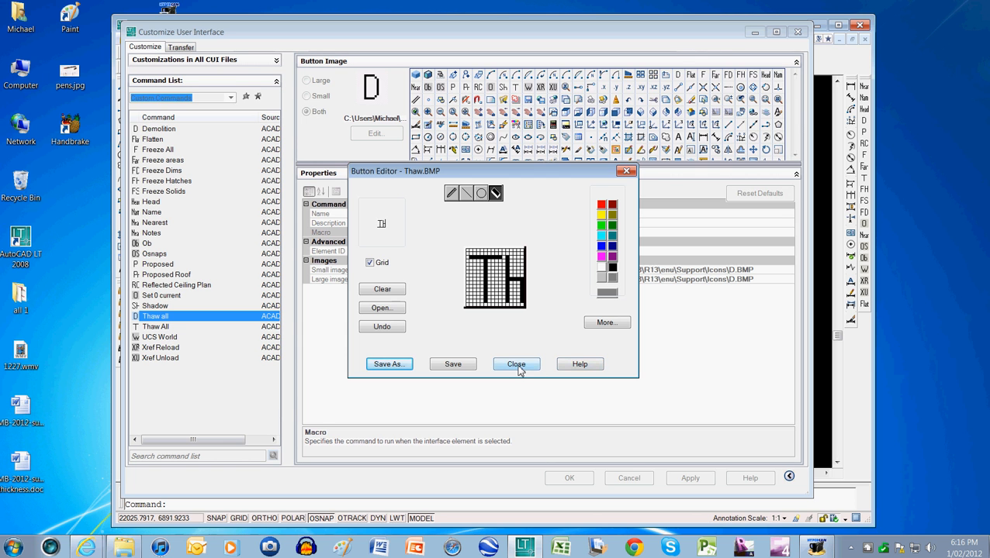
click(515, 363)
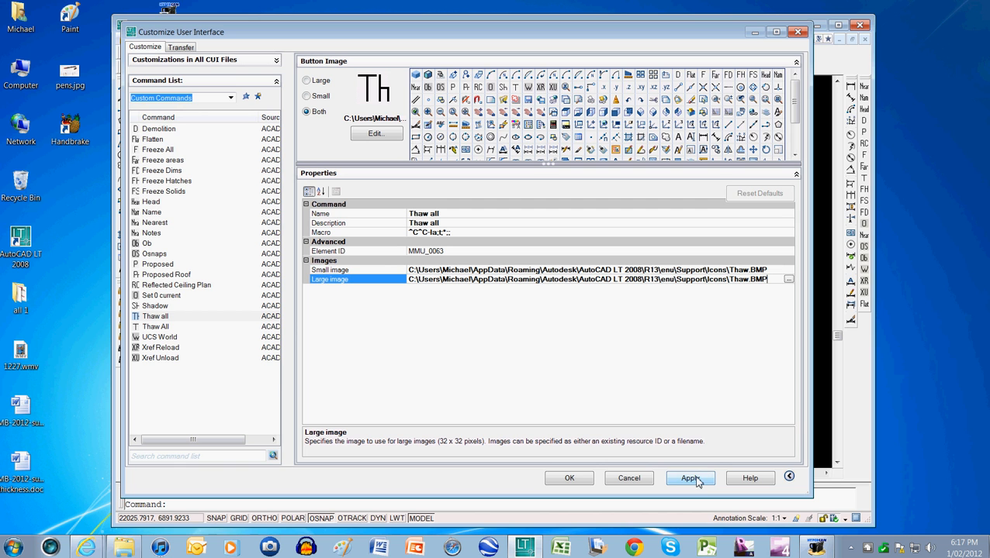
Apply the new Th image and reselect the Thaw all command in the list.
click(689, 478)
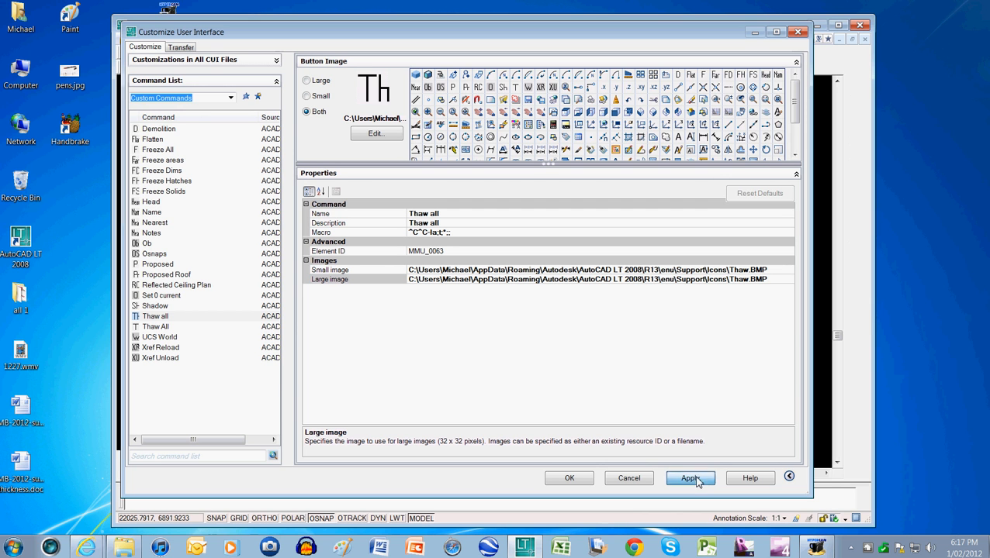
click(689, 478)
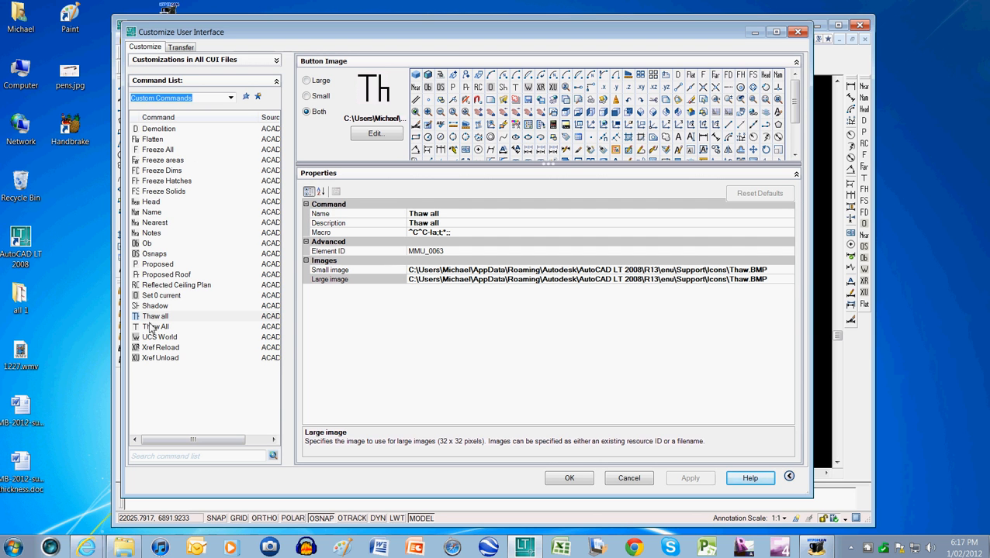
click(155, 316)
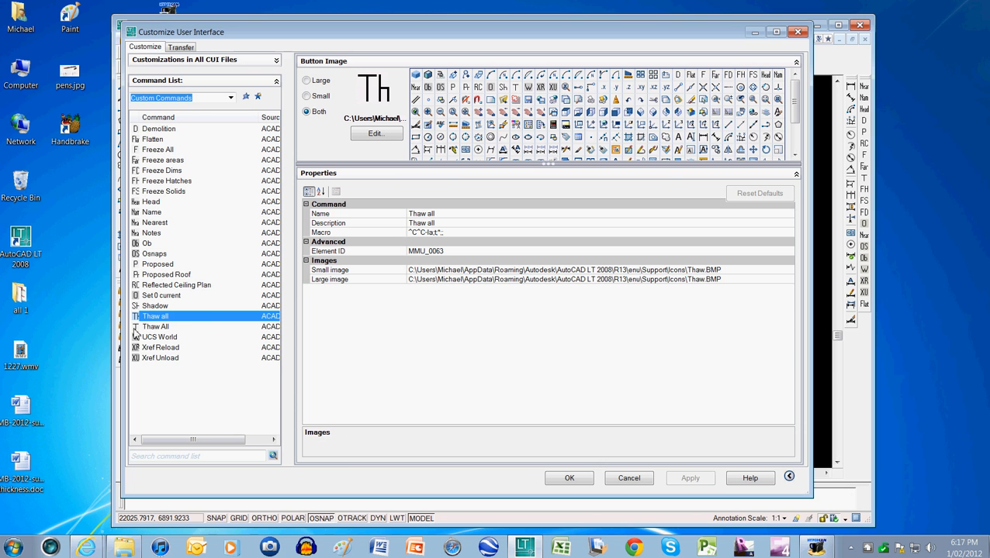
mouse_move(158, 326)
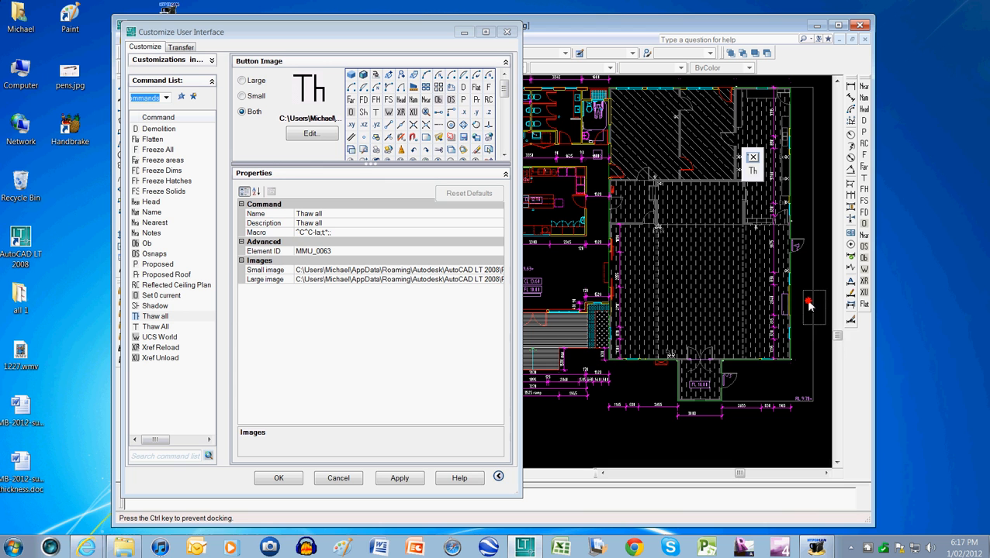
mouse_move(860, 345)
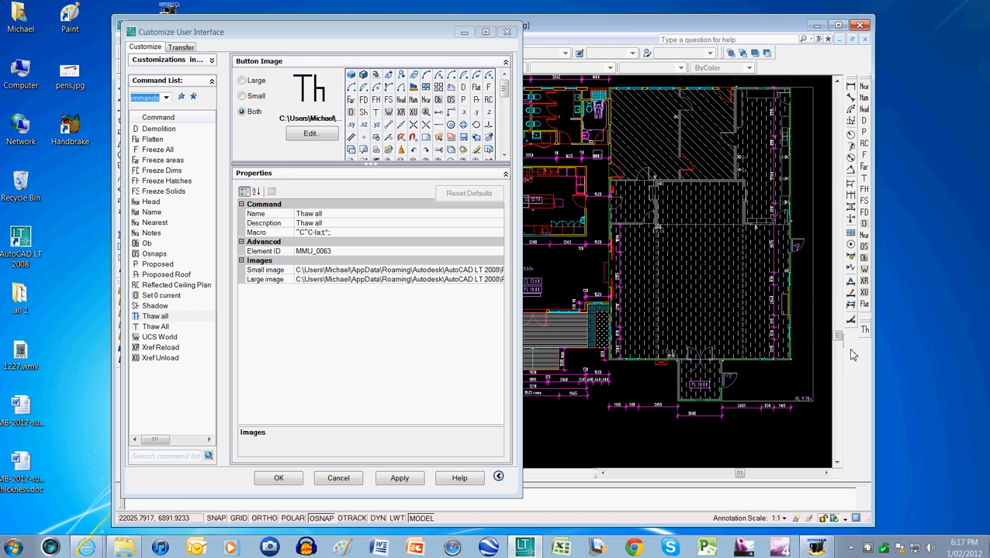
Cancel the unsaved-changes close warning, apply the Thaw all macro edits, then close the CUI dialog.
click(508, 31)
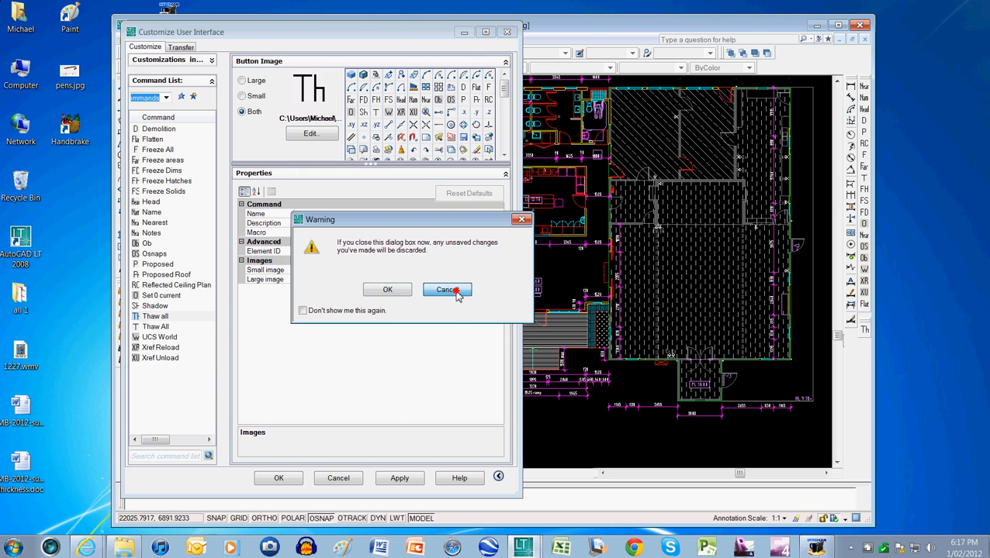
click(447, 290)
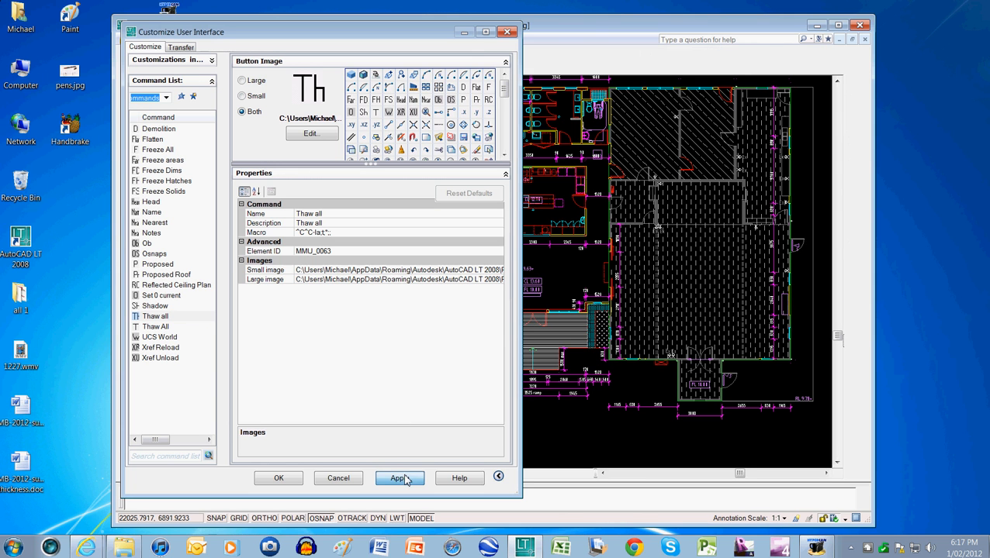
click(399, 477)
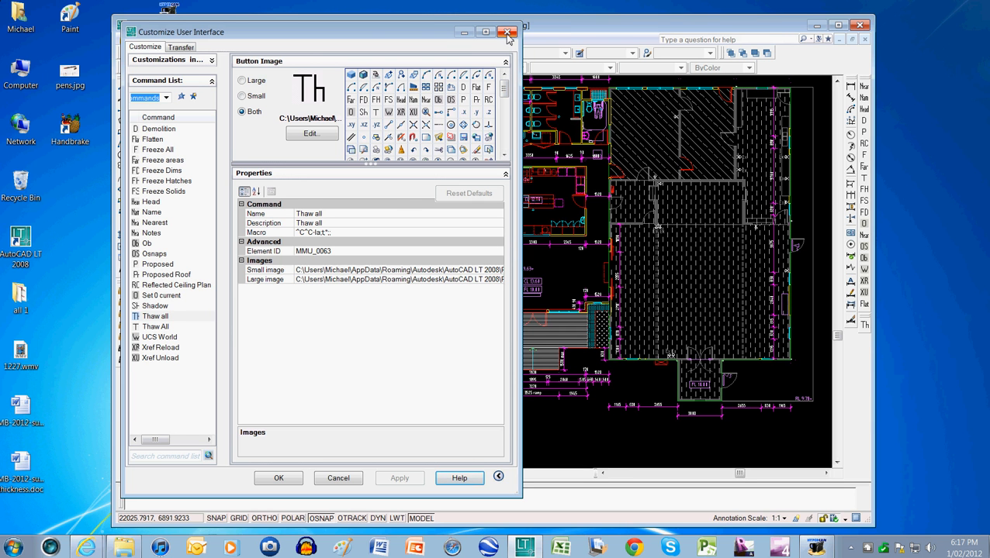
mouse_move(509, 32)
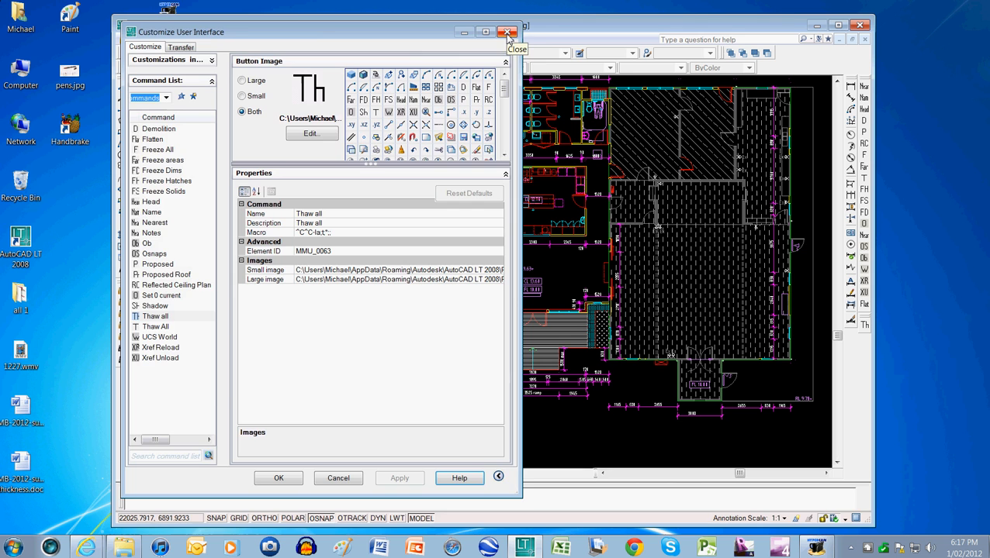
click(508, 31)
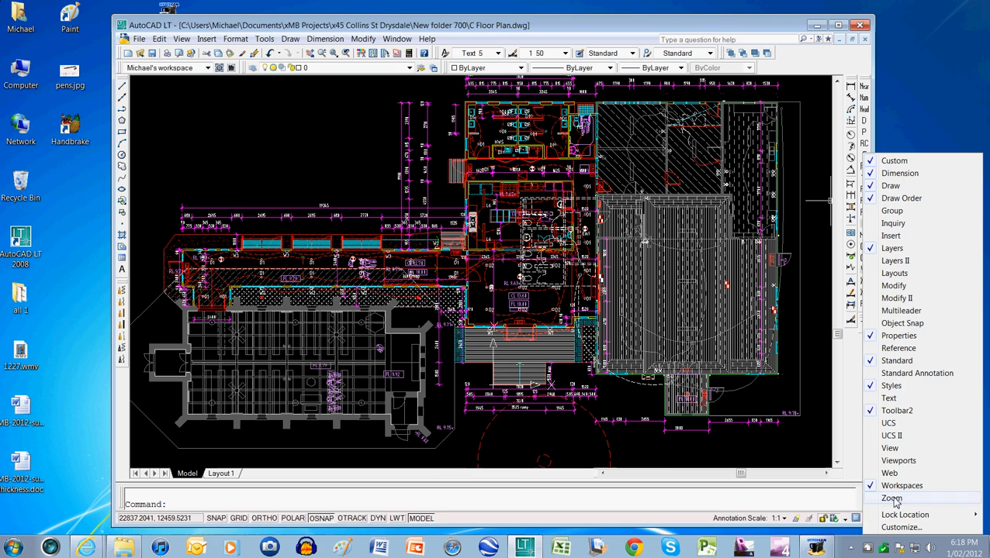
Reopen Customize User Interface filtered to Custom Commands and show the Demolition command's macro.
click(903, 528)
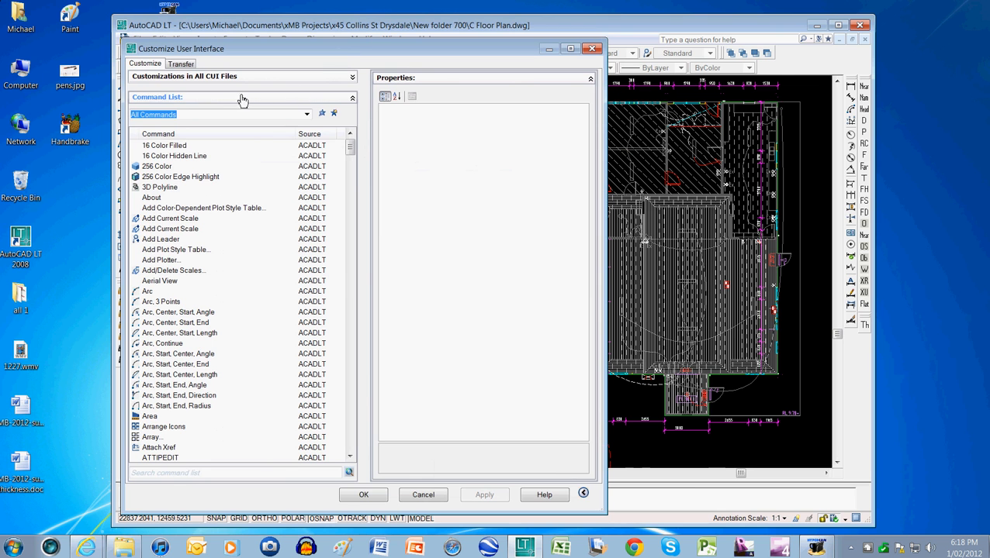
click(307, 115)
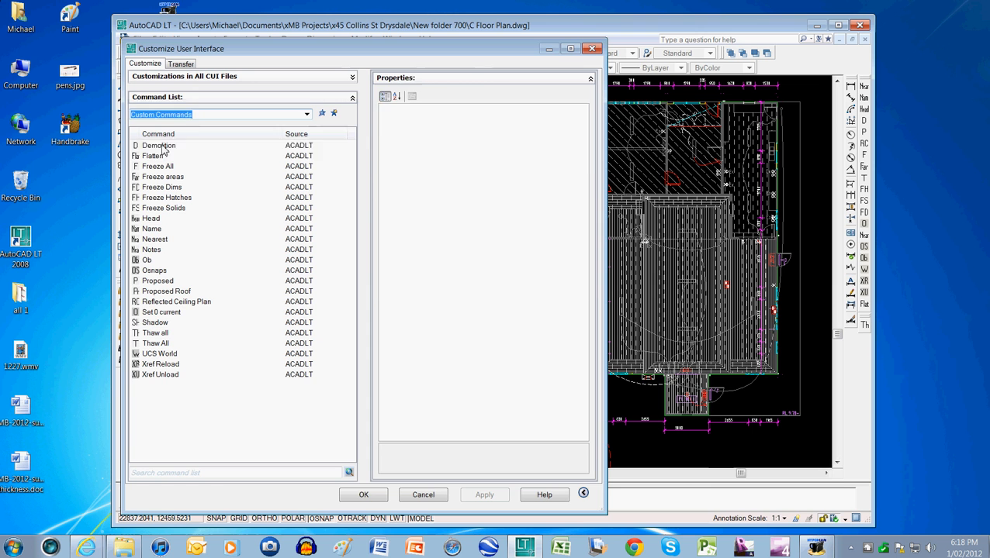
click(159, 146)
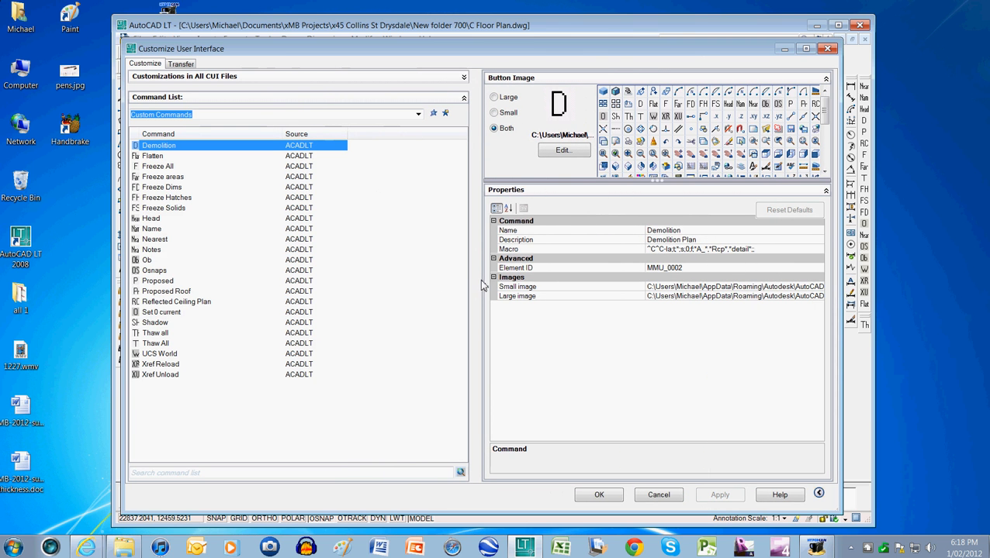
mouse_move(476, 287)
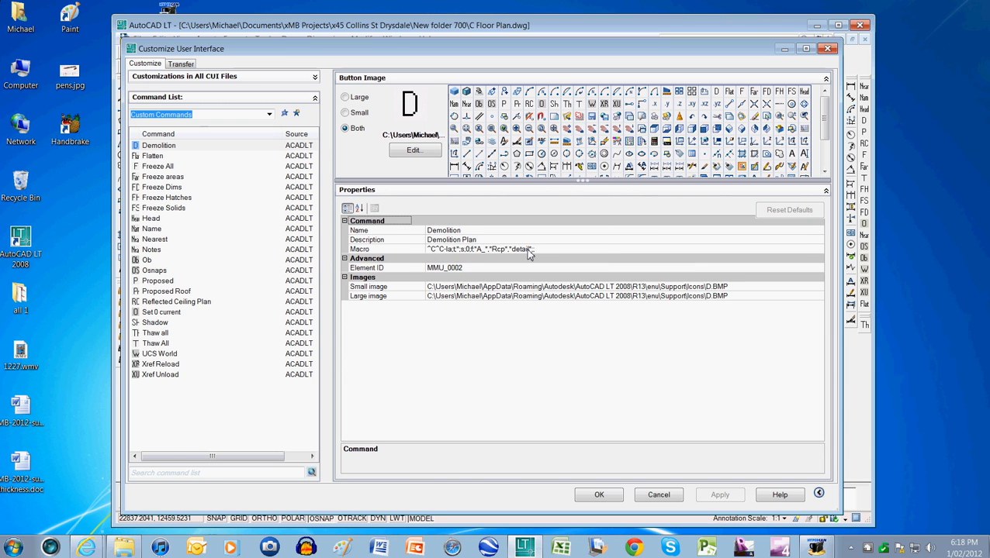
mouse_move(433, 258)
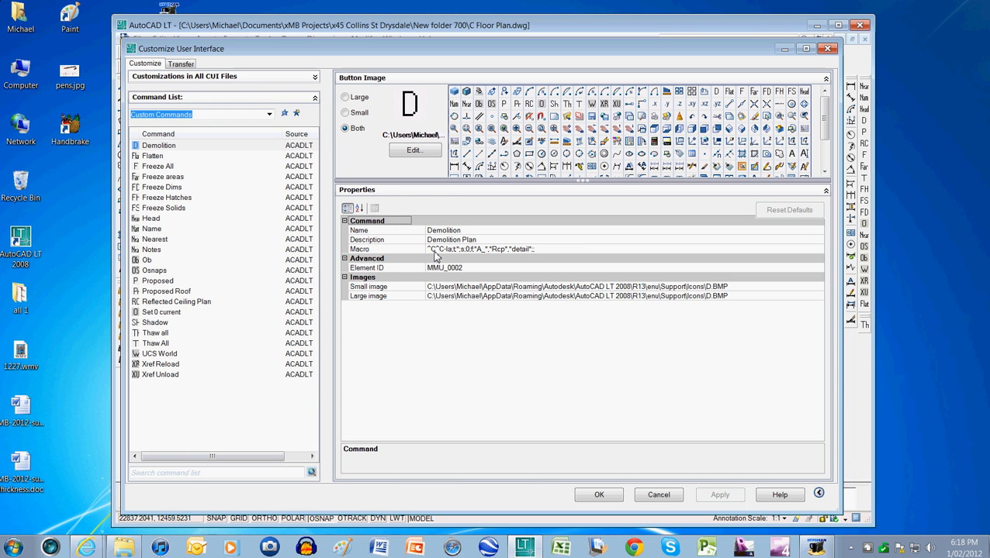
mouse_move(447, 256)
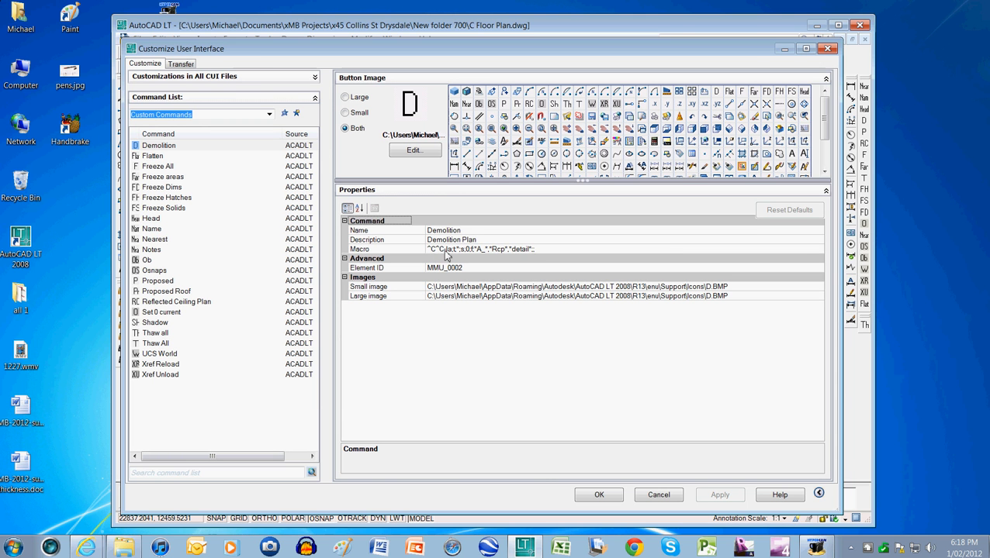
mouse_move(456, 258)
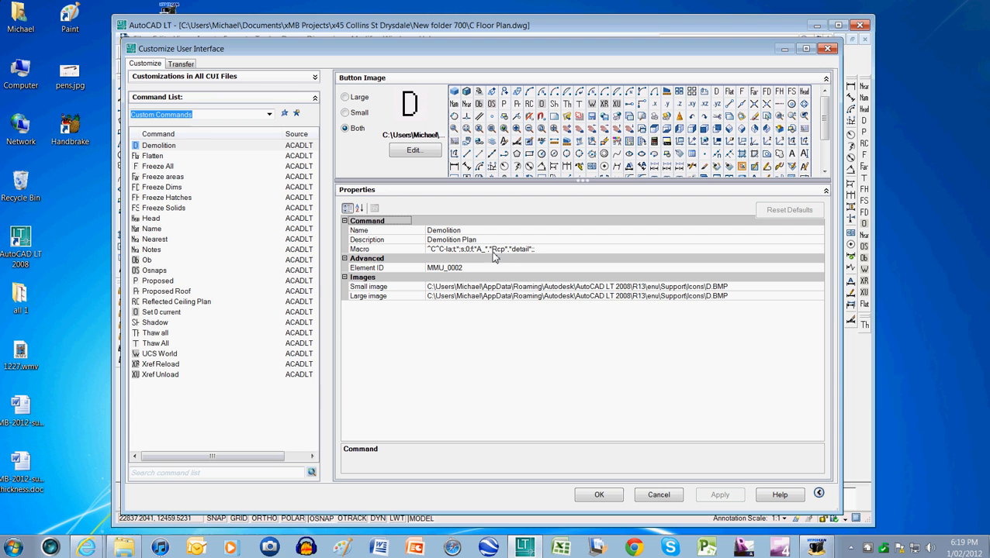
mouse_move(512, 256)
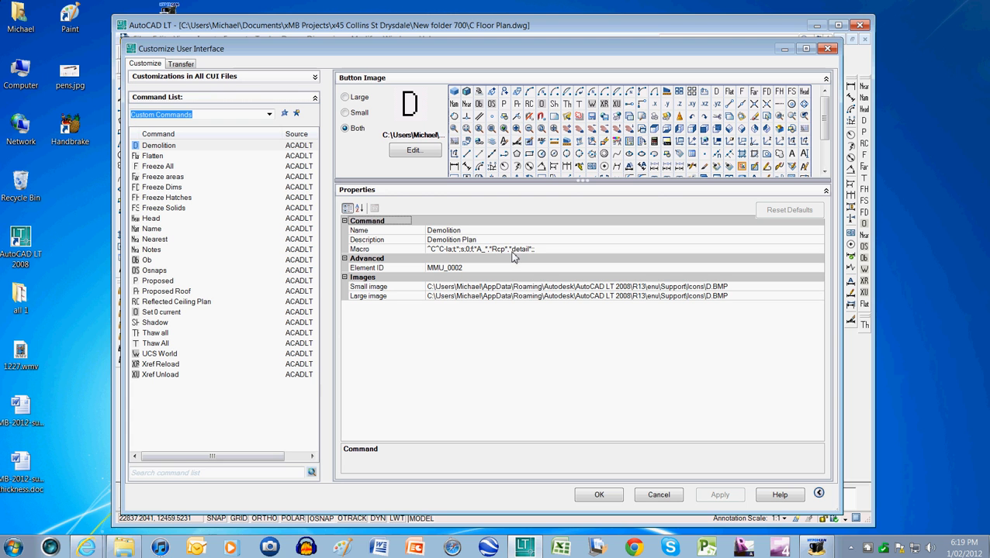
mouse_move(524, 255)
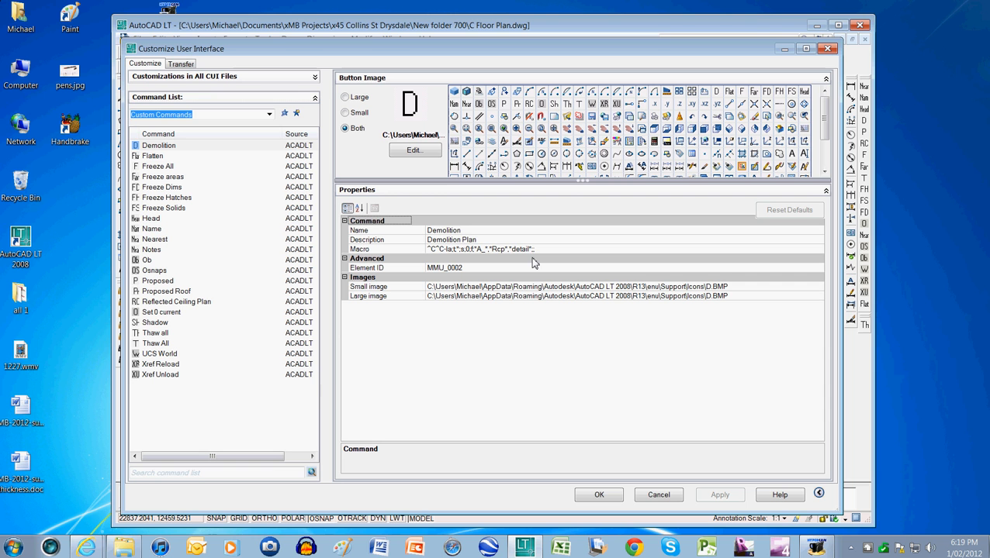
mouse_move(518, 255)
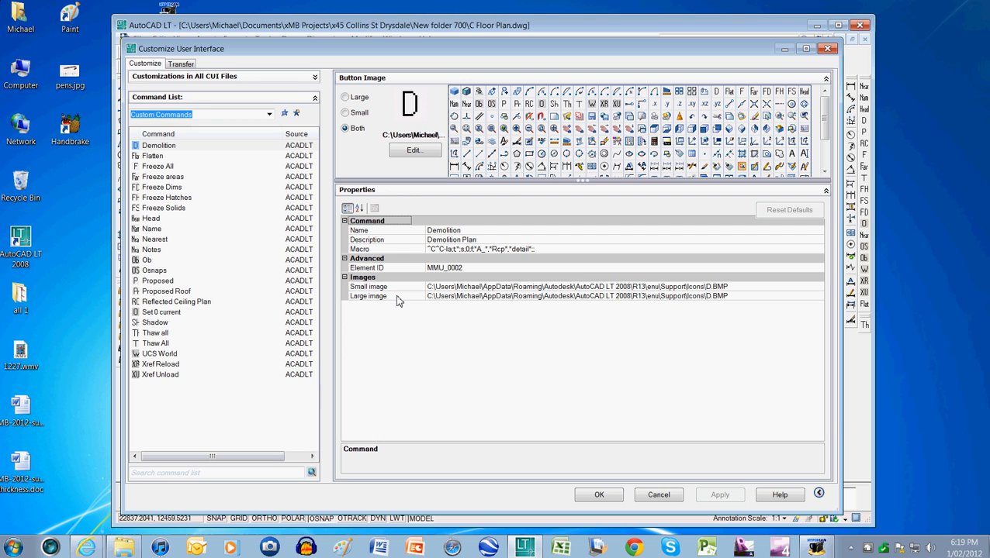
mouse_move(478, 261)
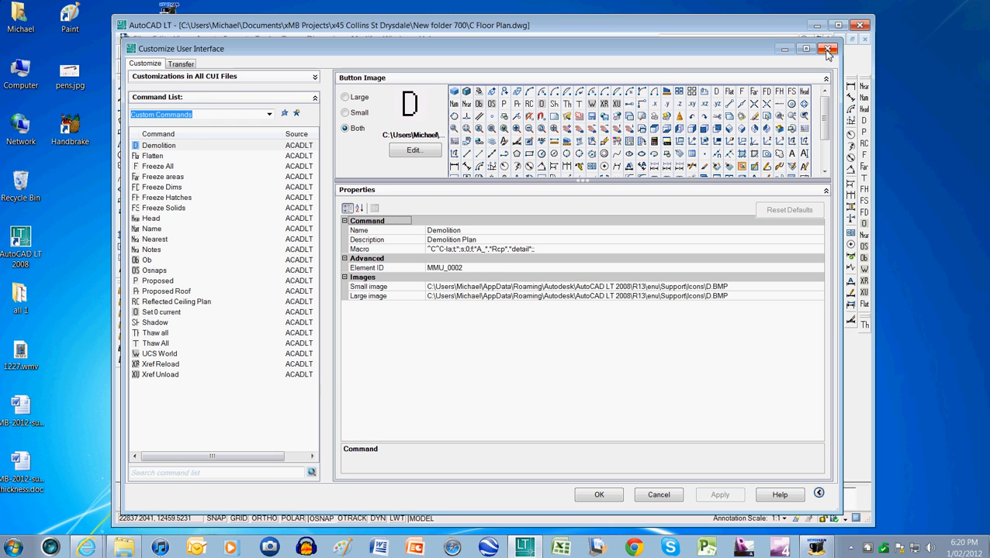
mouse_move(828, 50)
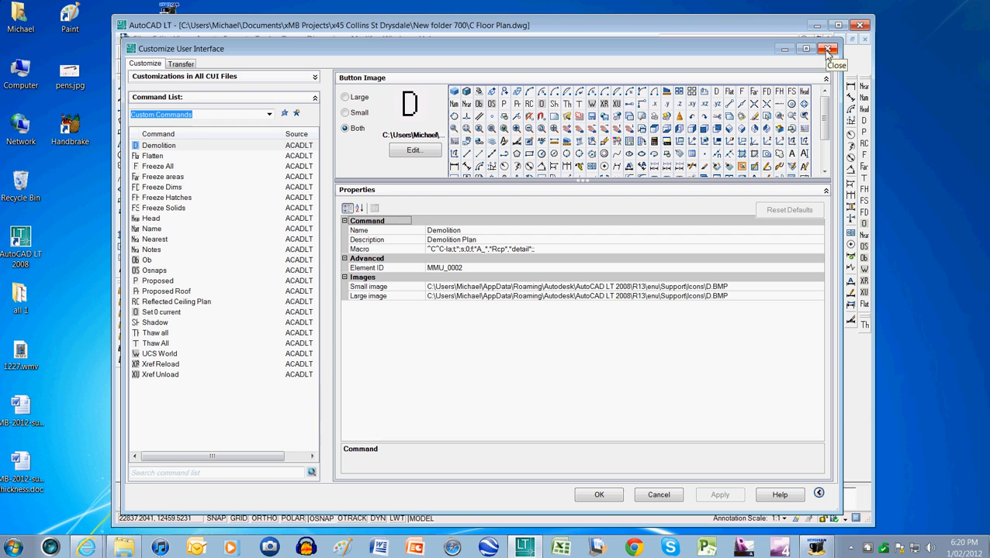
mouse_move(248, 357)
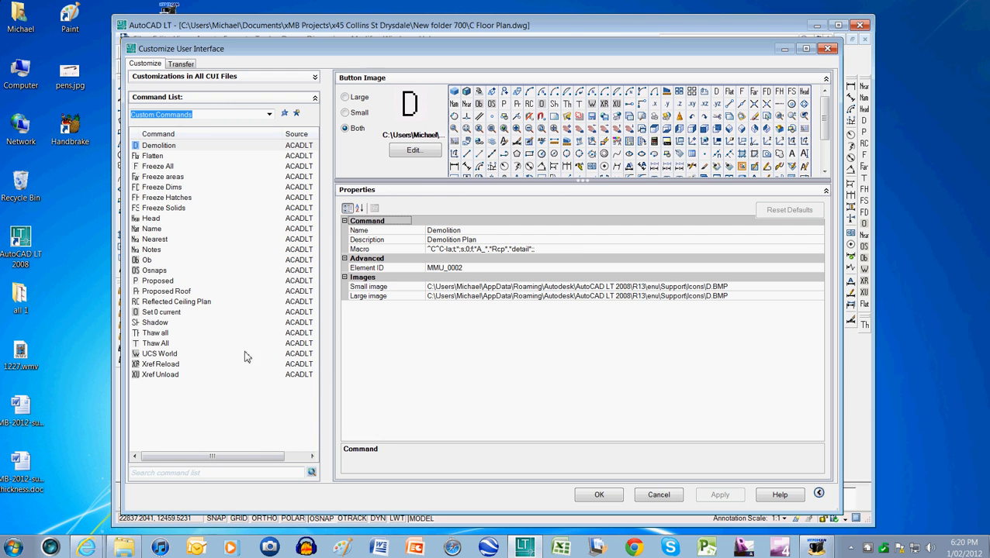
mouse_move(143, 272)
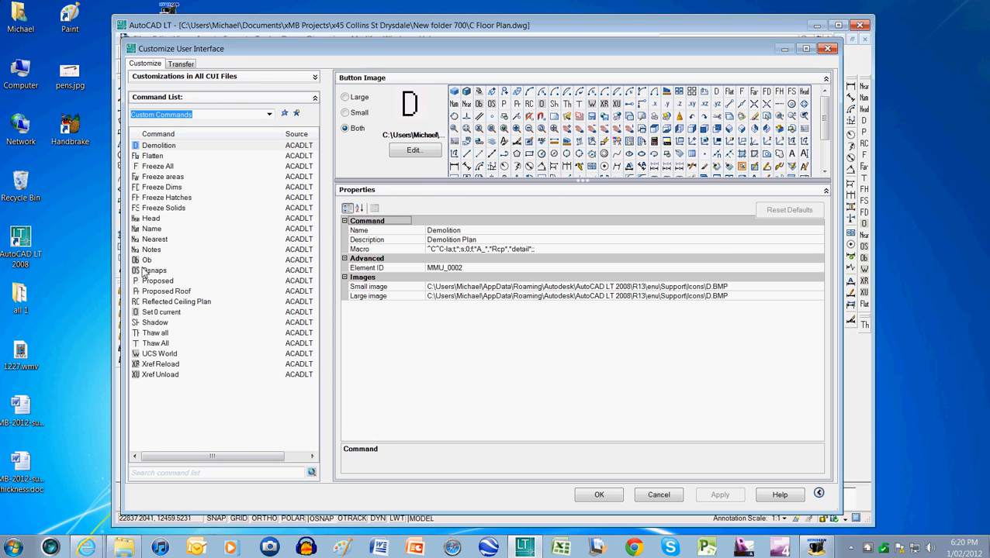
Browse the Proposed, Proposed Roof and Reflected Ceiling Plan macros, then close the CUI dialog.
click(158, 281)
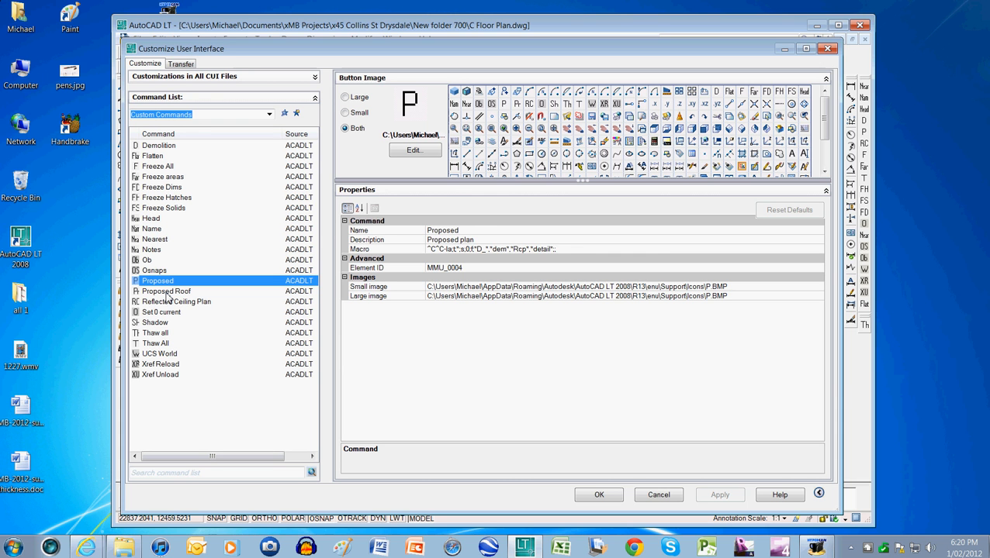
click(166, 291)
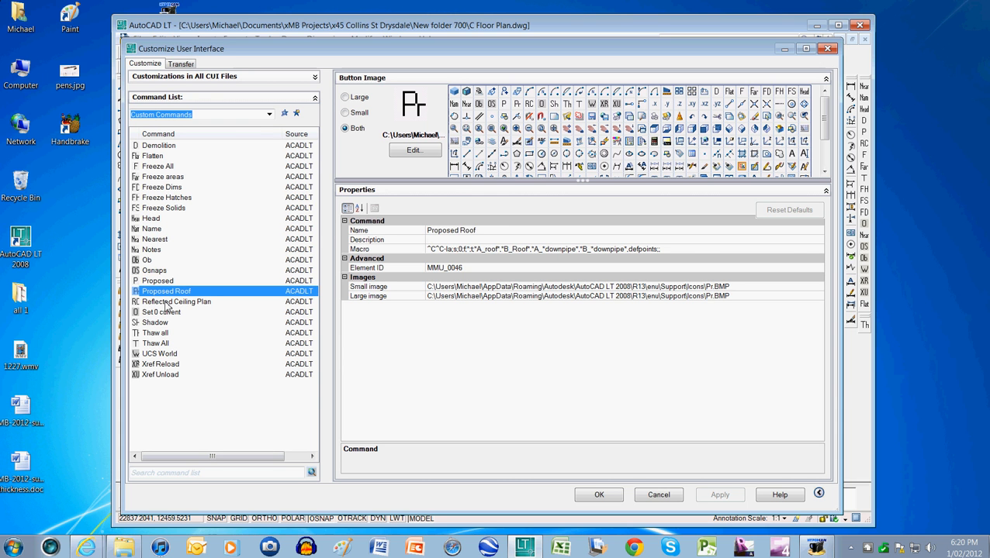
click(177, 300)
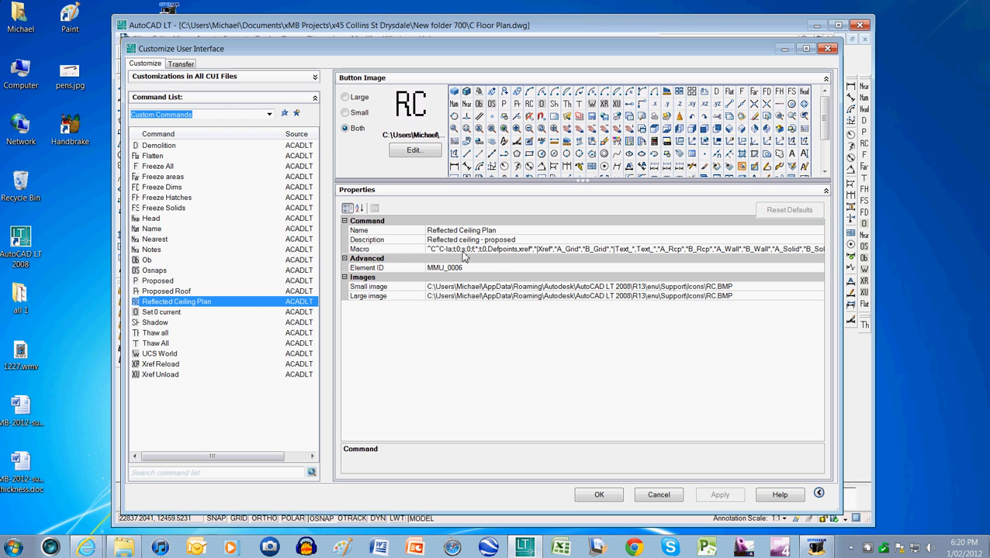
mouse_move(841, 281)
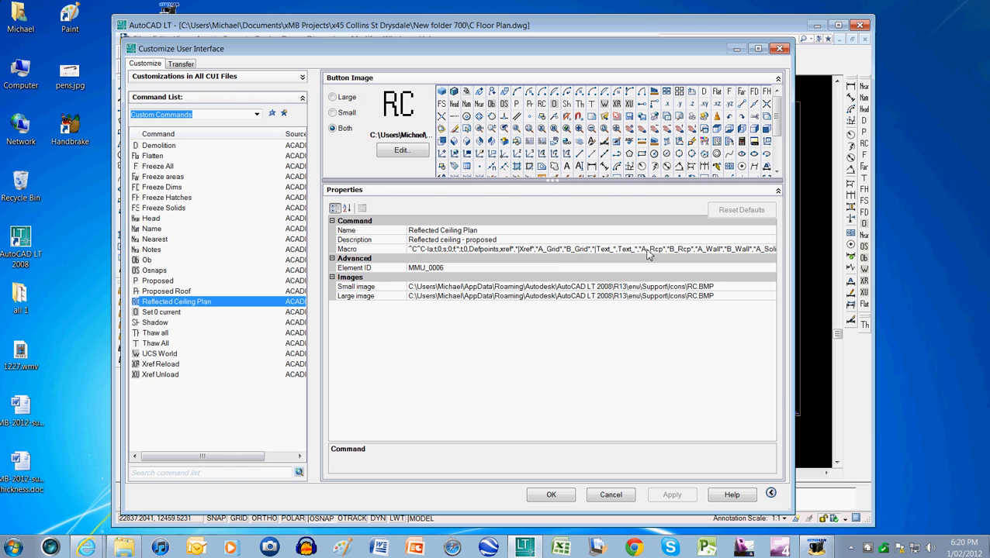
mouse_move(549, 301)
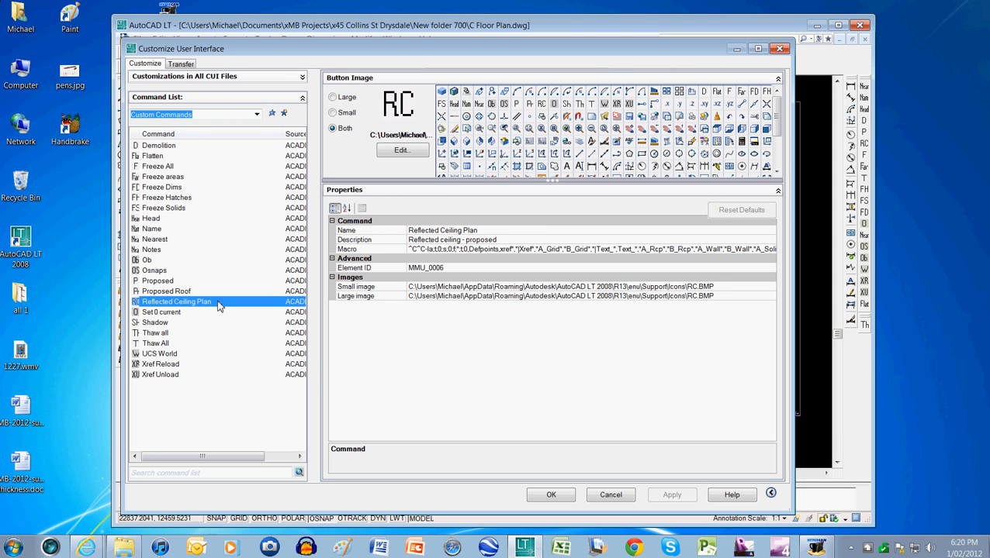
click(158, 281)
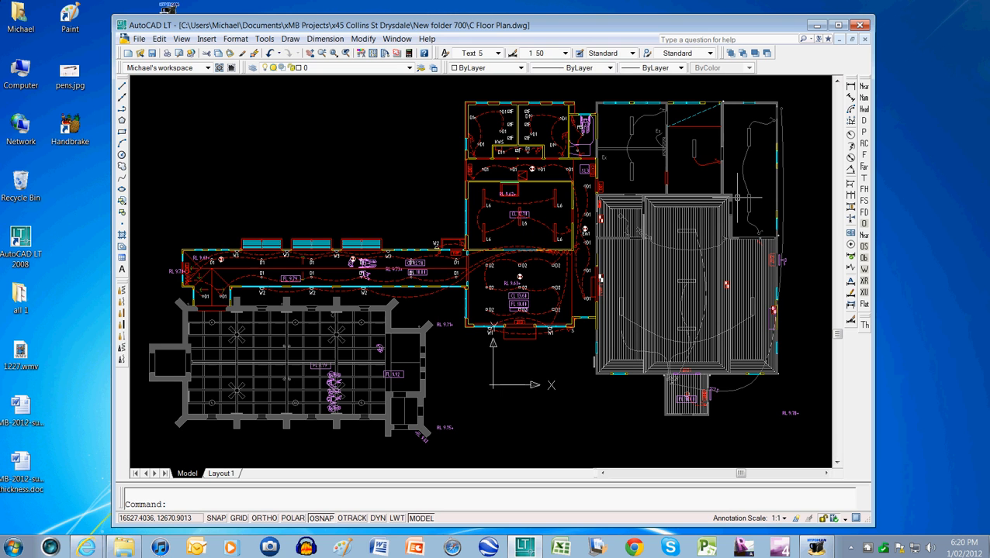
mouse_move(729, 196)
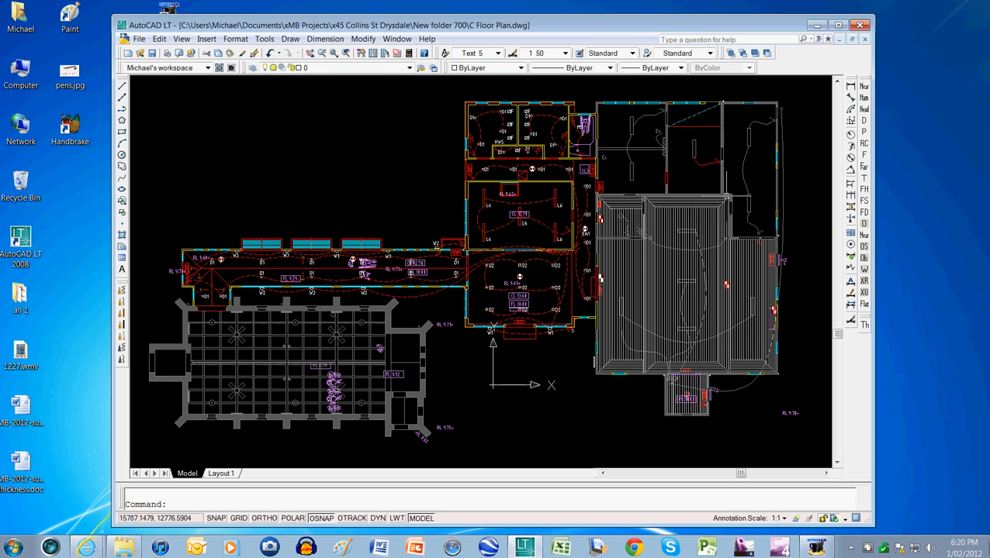
mouse_move(878, 183)
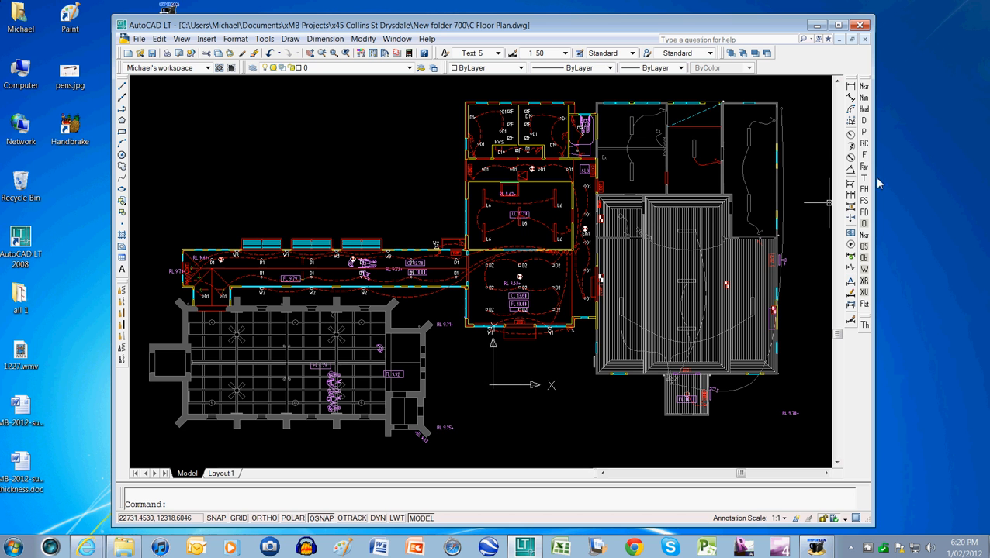
mouse_move(537, 295)
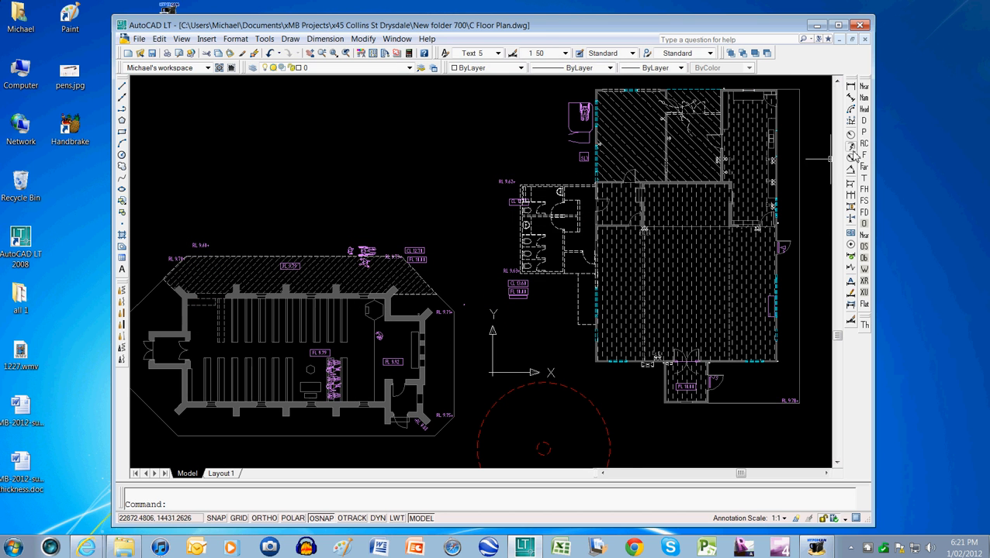
mouse_move(592, 304)
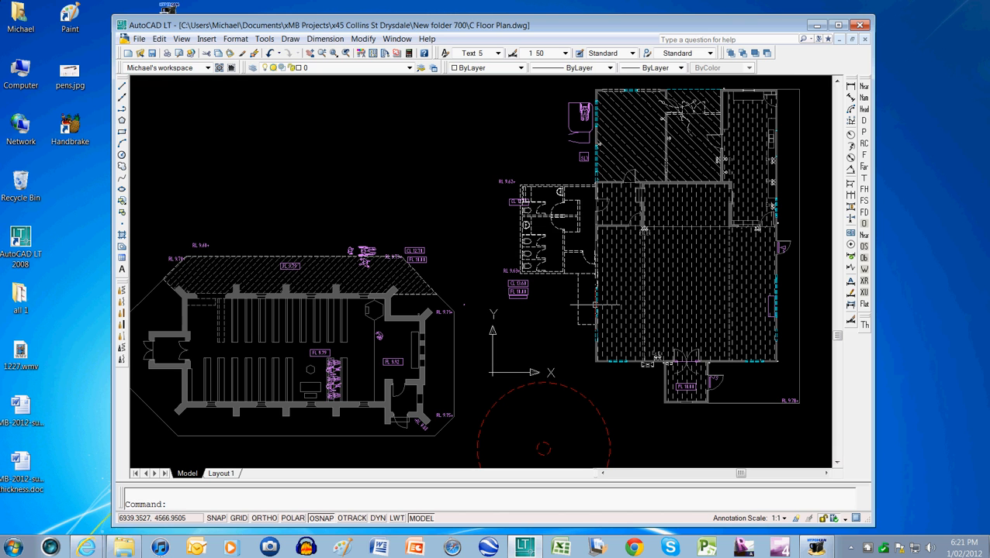